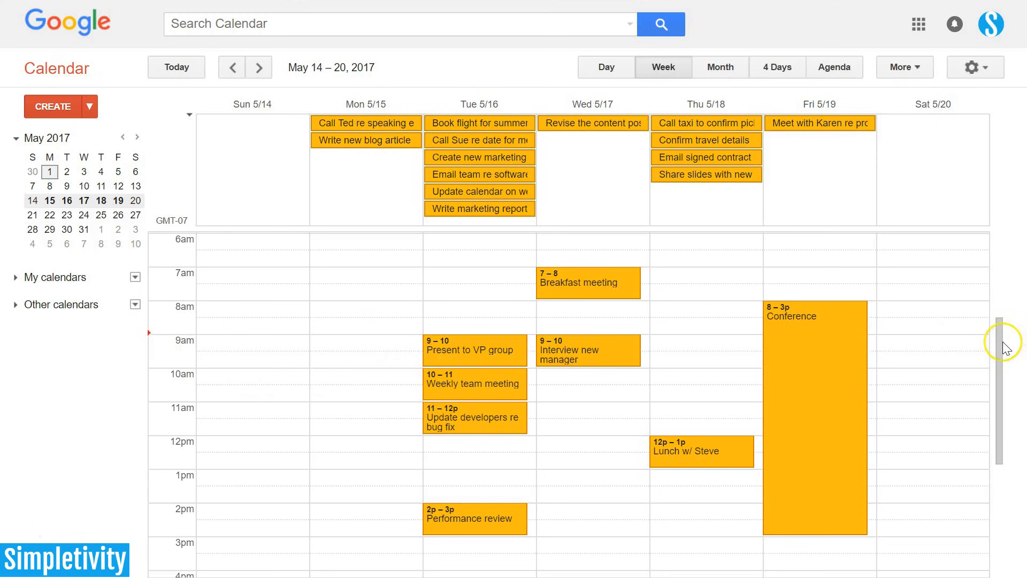
# - Create an all-day event 'Email Ted re meeting' on Wednesday, May 17
pyautogui.scroll(-3)
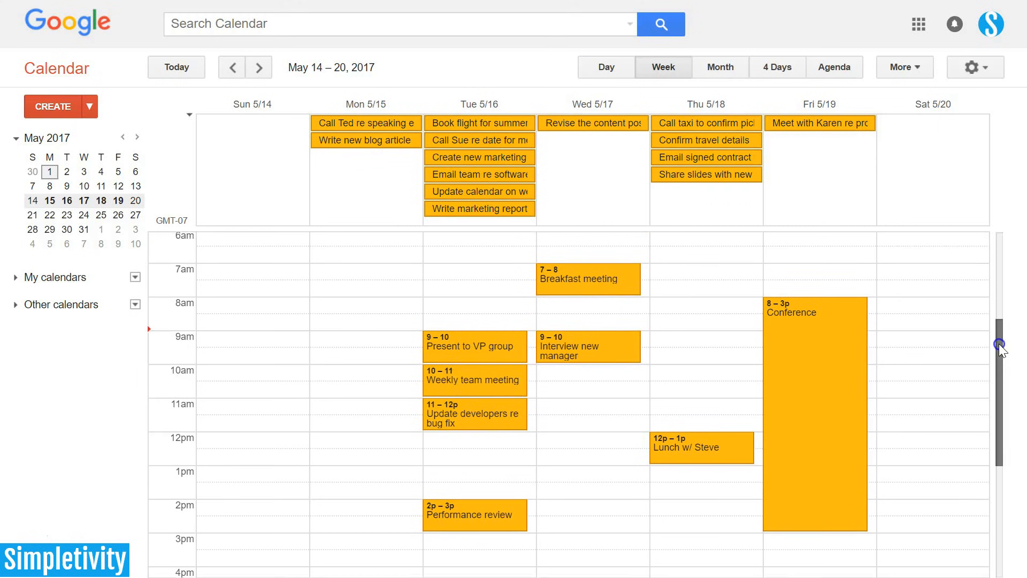
pyautogui.scroll(-3)
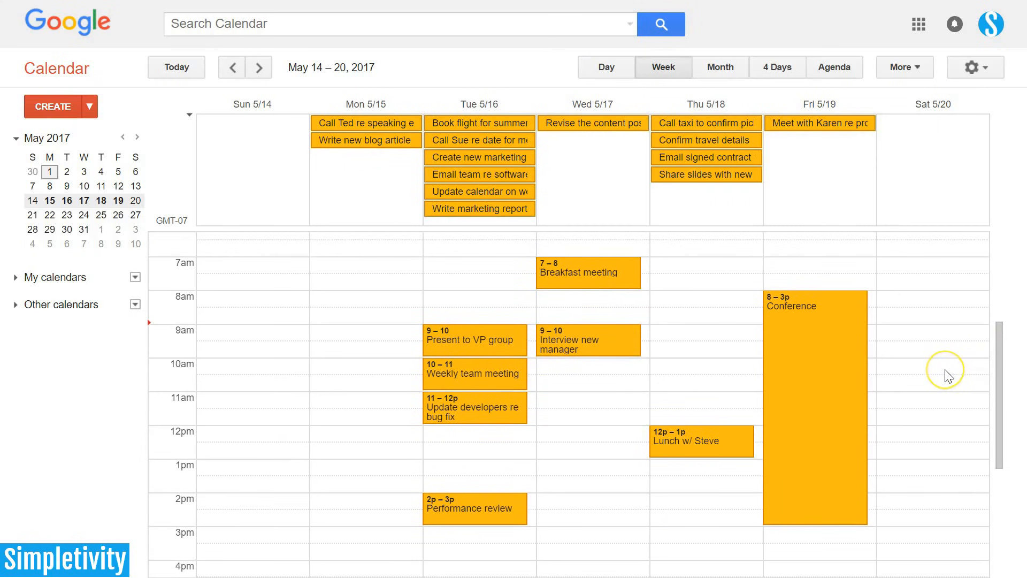
pyautogui.moveTo(949, 376)
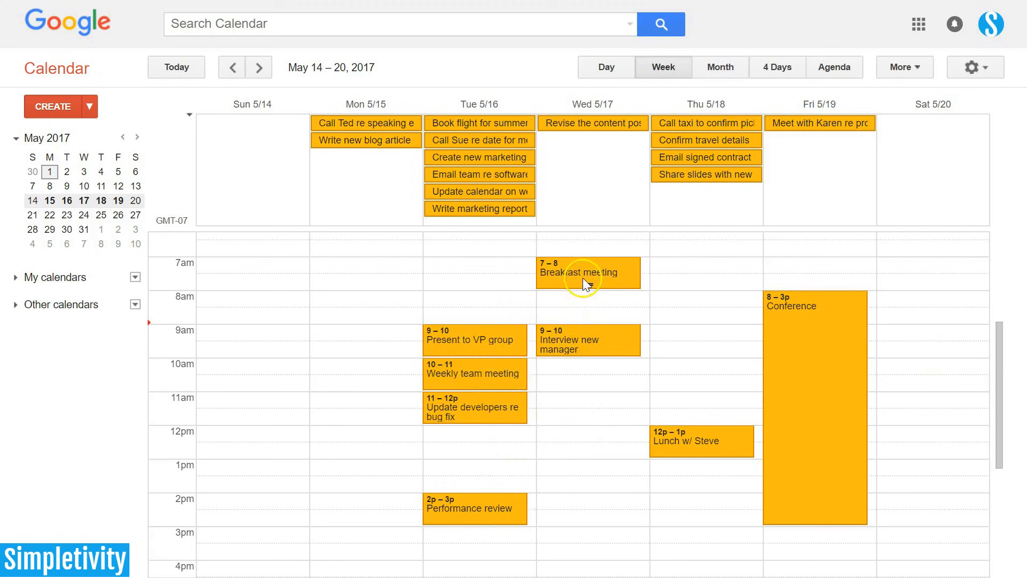
pyautogui.moveTo(573, 421)
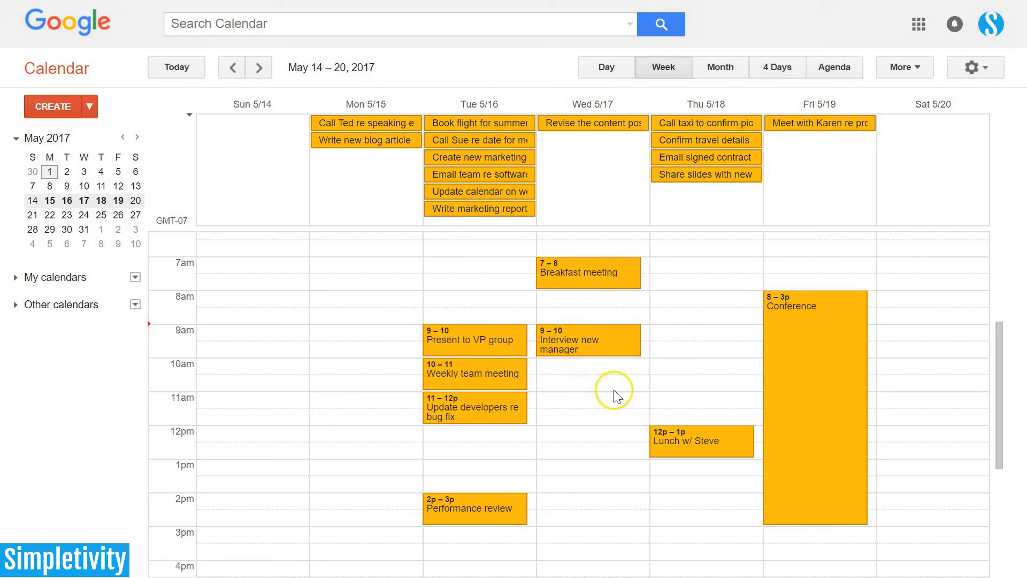
pyautogui.moveTo(616, 379)
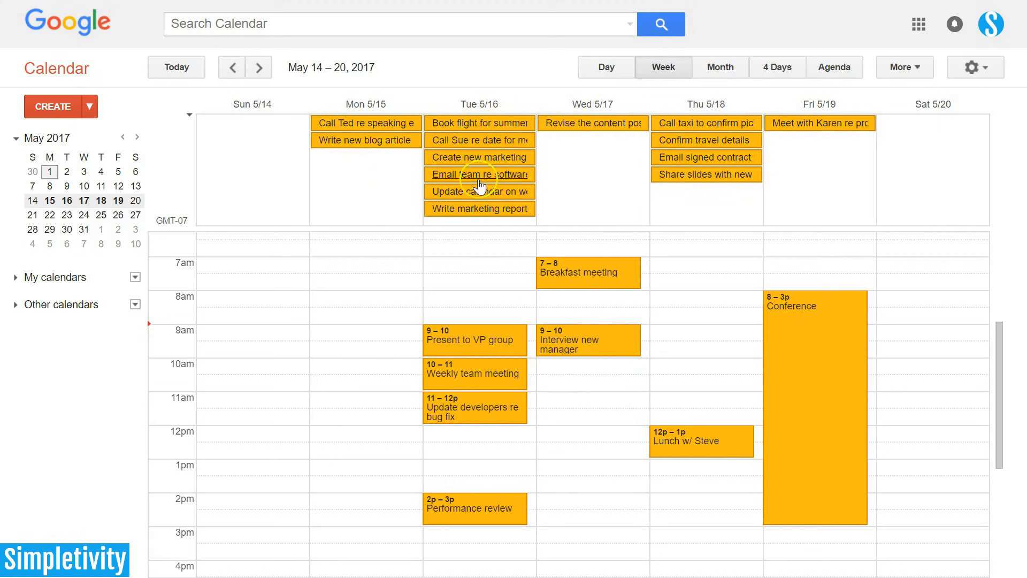
pyautogui.moveTo(577, 198)
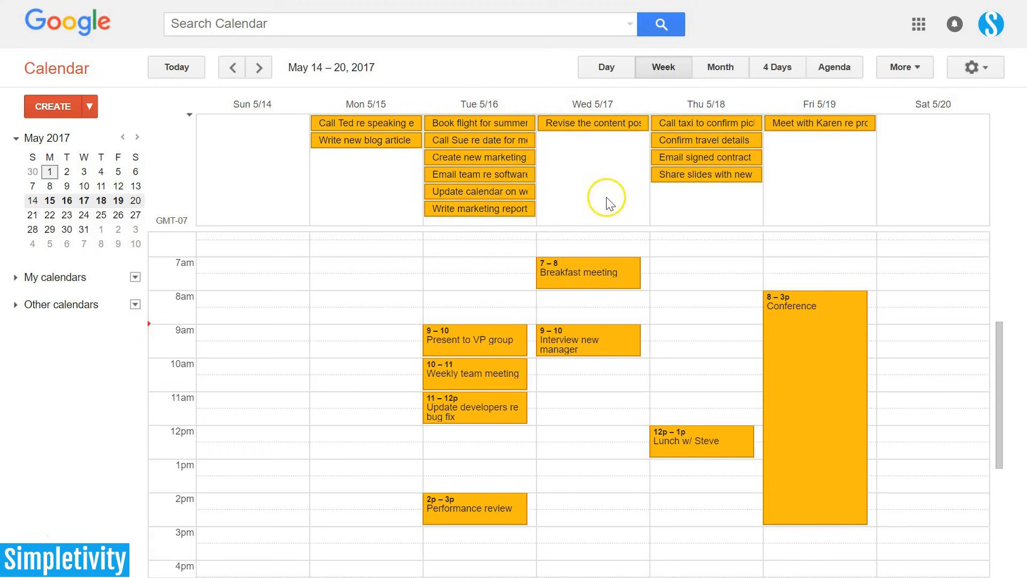
pyautogui.moveTo(586, 197)
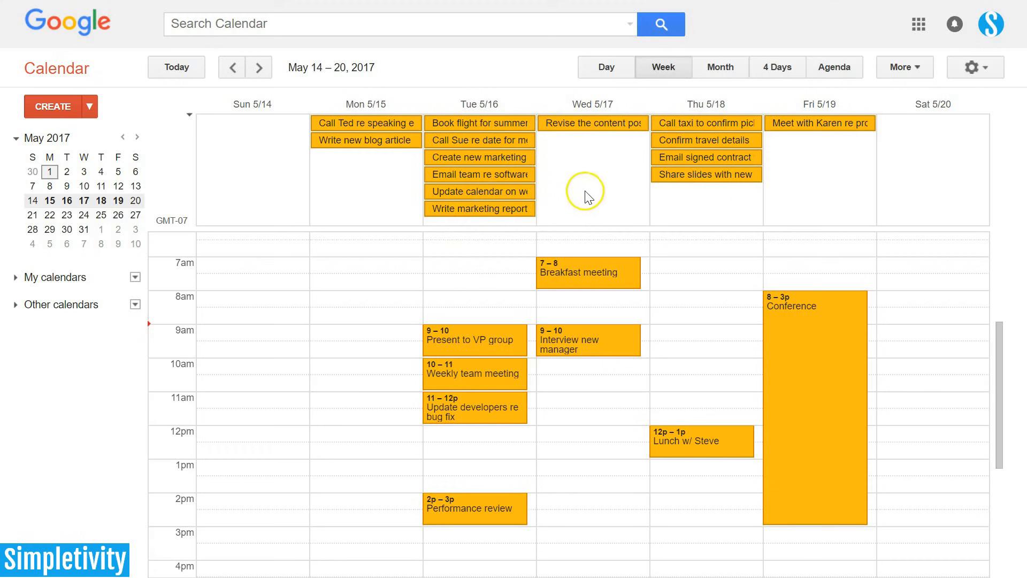
pyautogui.moveTo(455, 354)
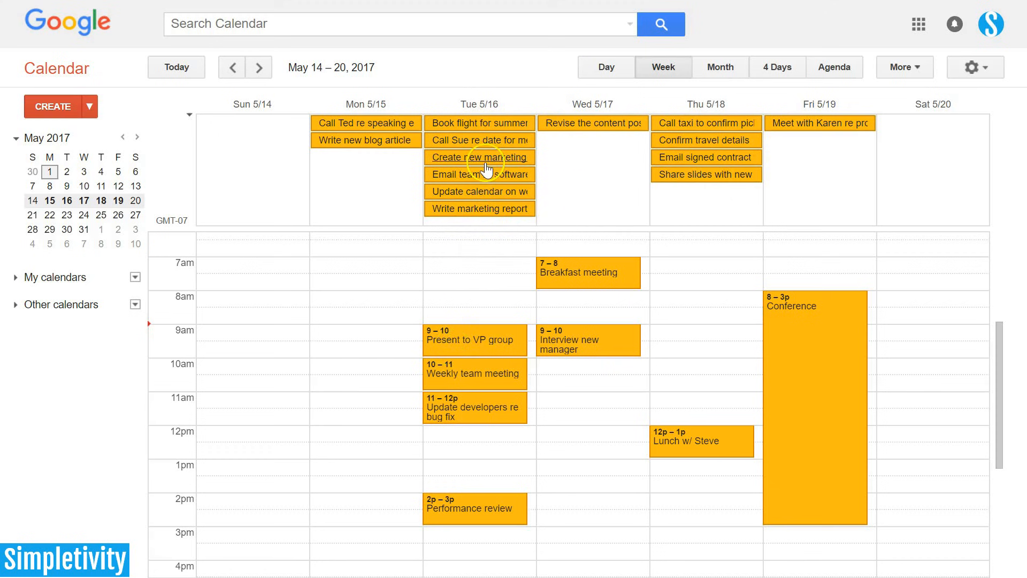
pyautogui.moveTo(453, 278)
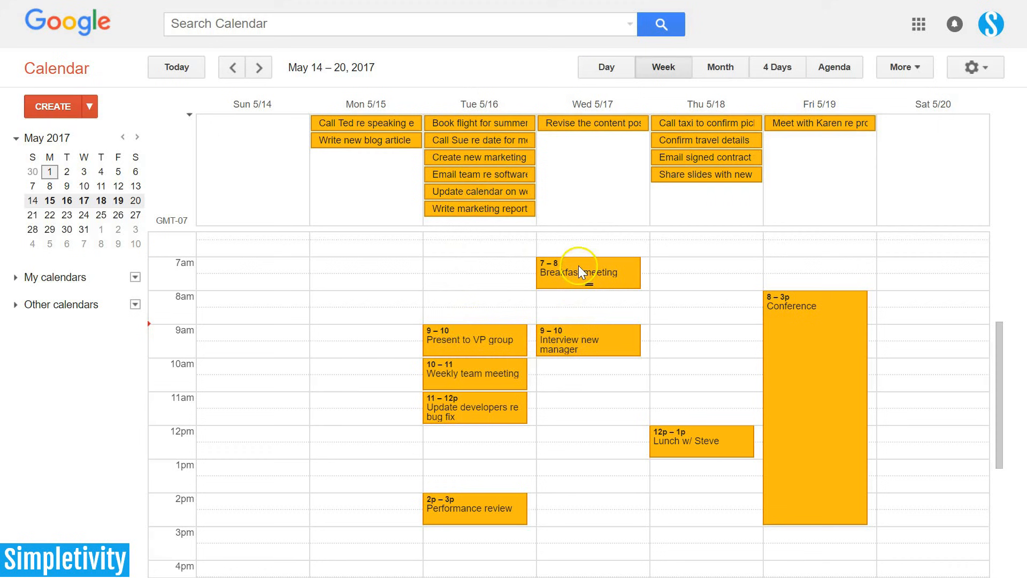
pyautogui.moveTo(473, 354)
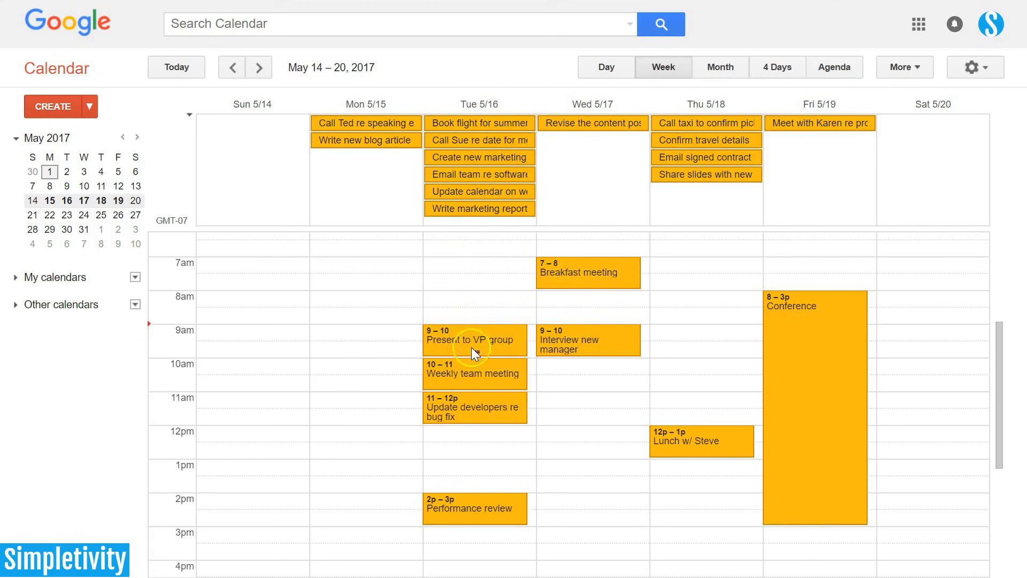
pyautogui.moveTo(482, 402)
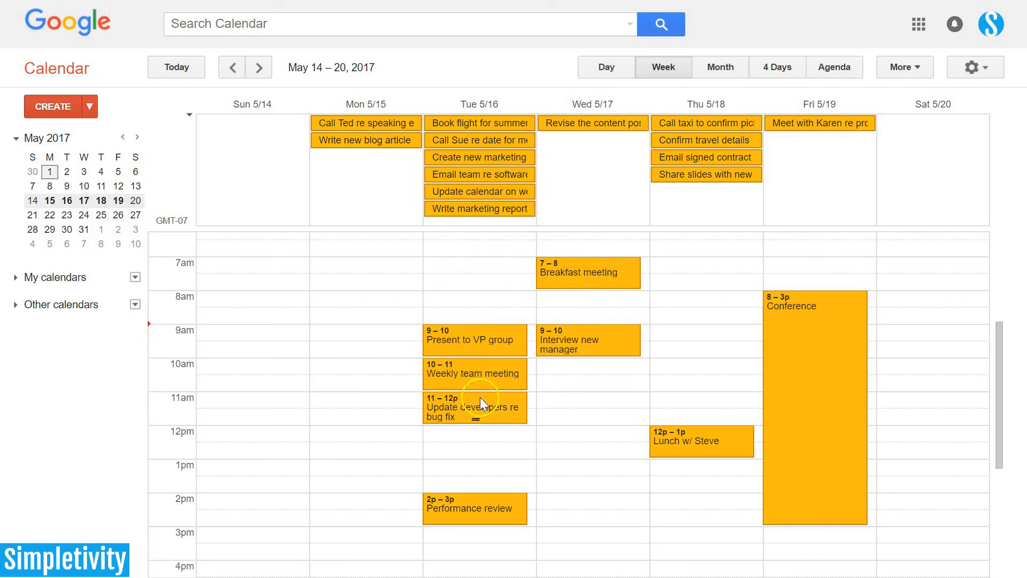
pyautogui.moveTo(479, 353)
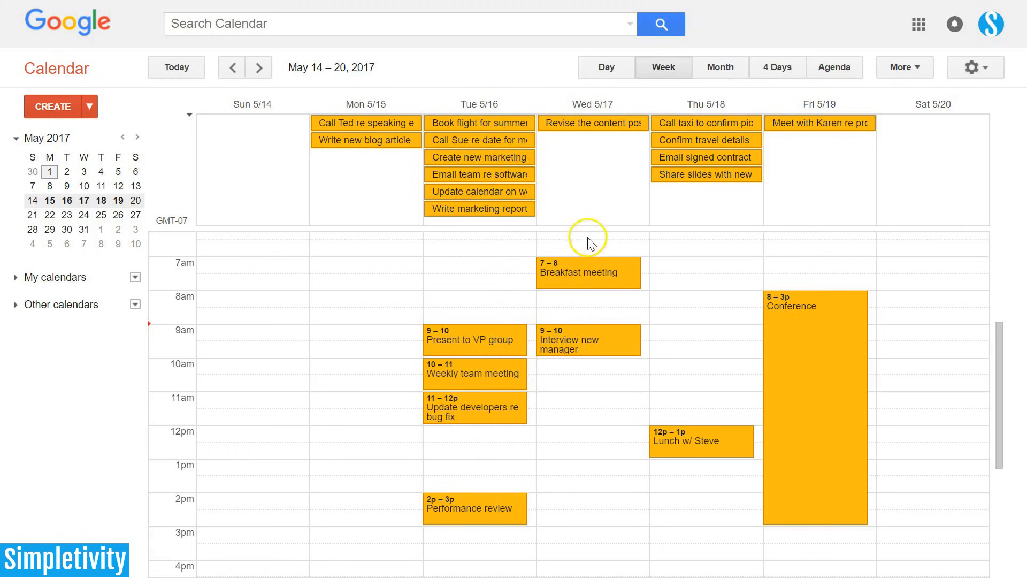
pyautogui.moveTo(608, 219)
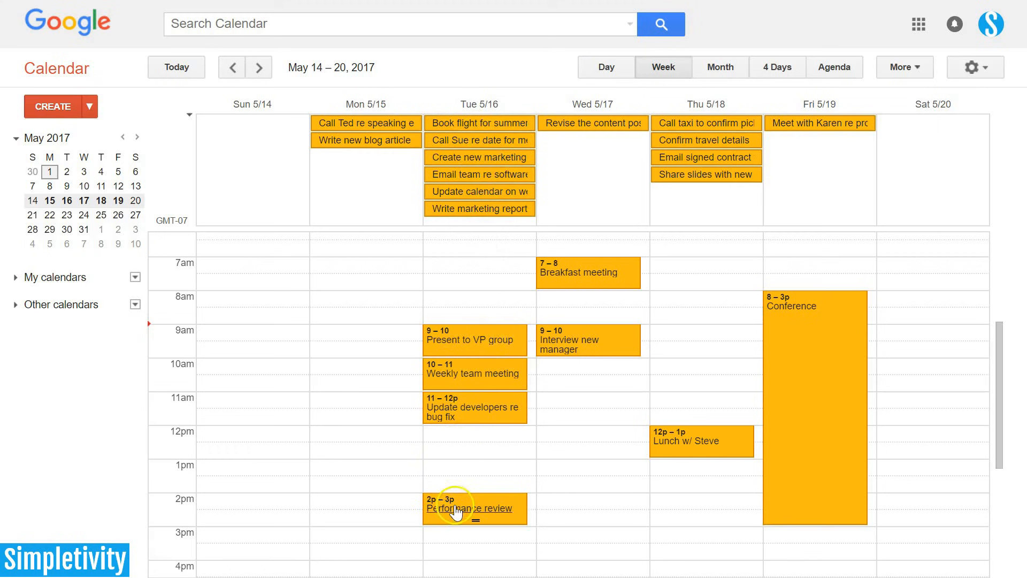
pyautogui.moveTo(485, 347)
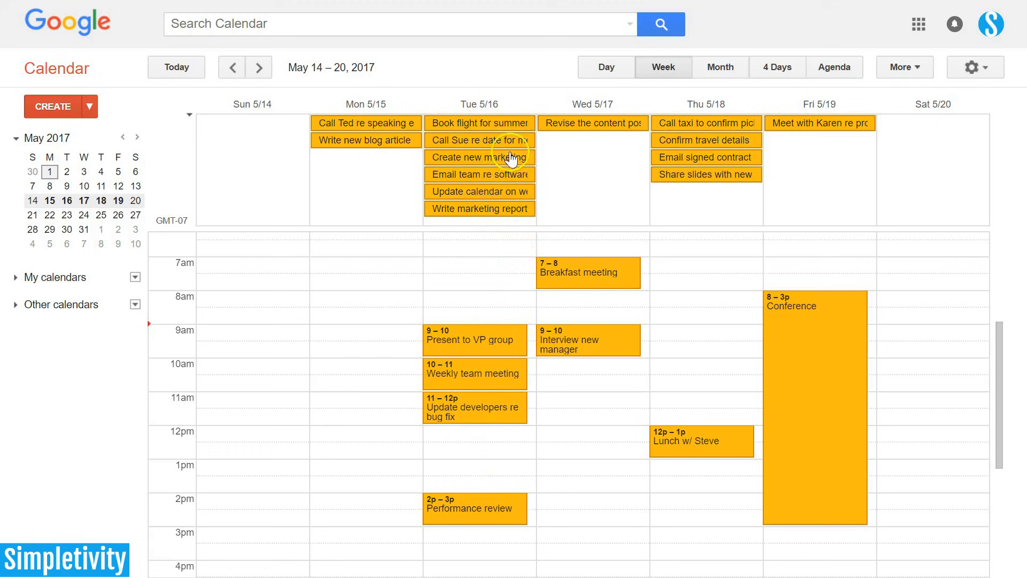
pyautogui.moveTo(490, 137)
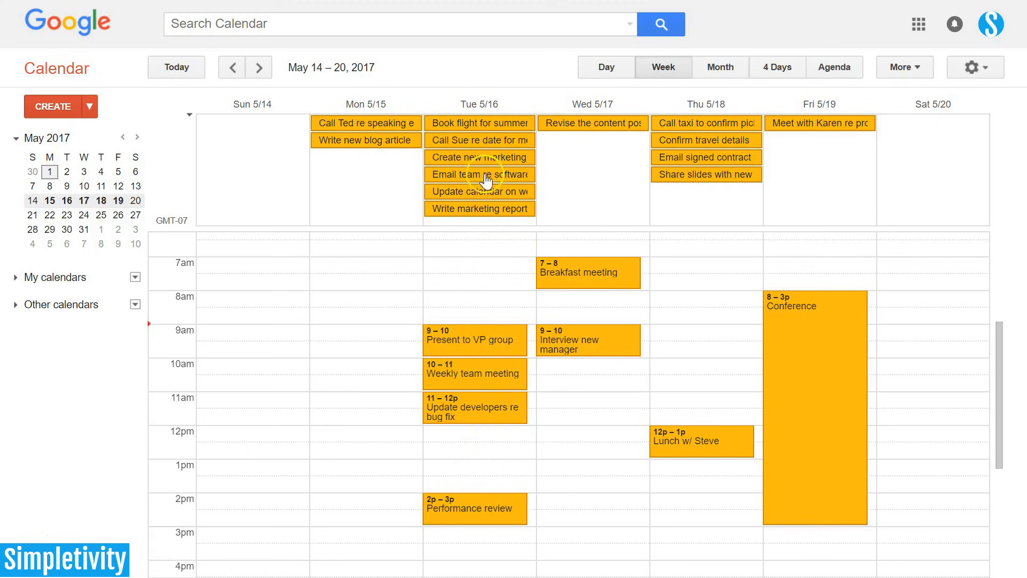
pyautogui.moveTo(536, 223)
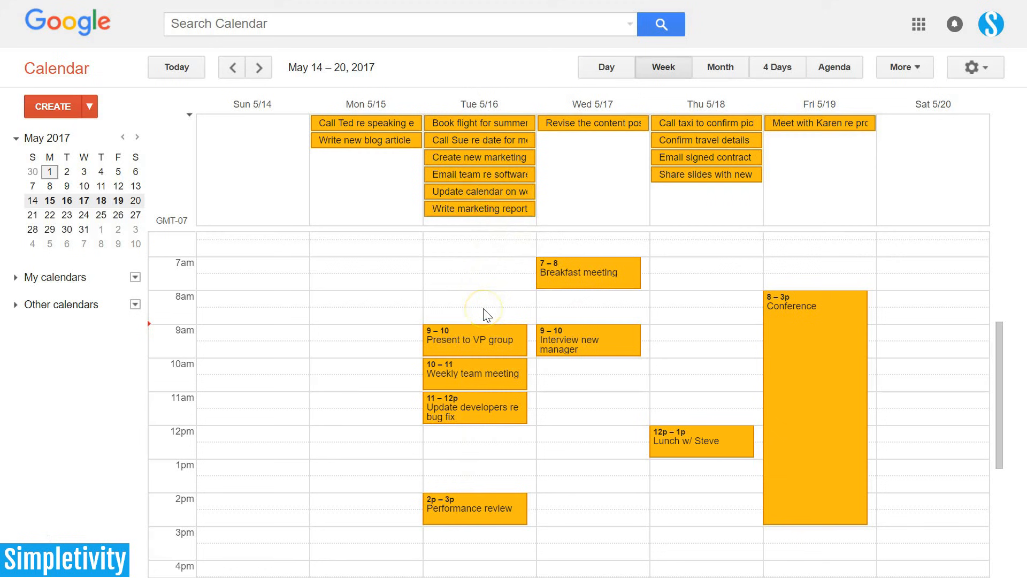
pyautogui.moveTo(488, 196)
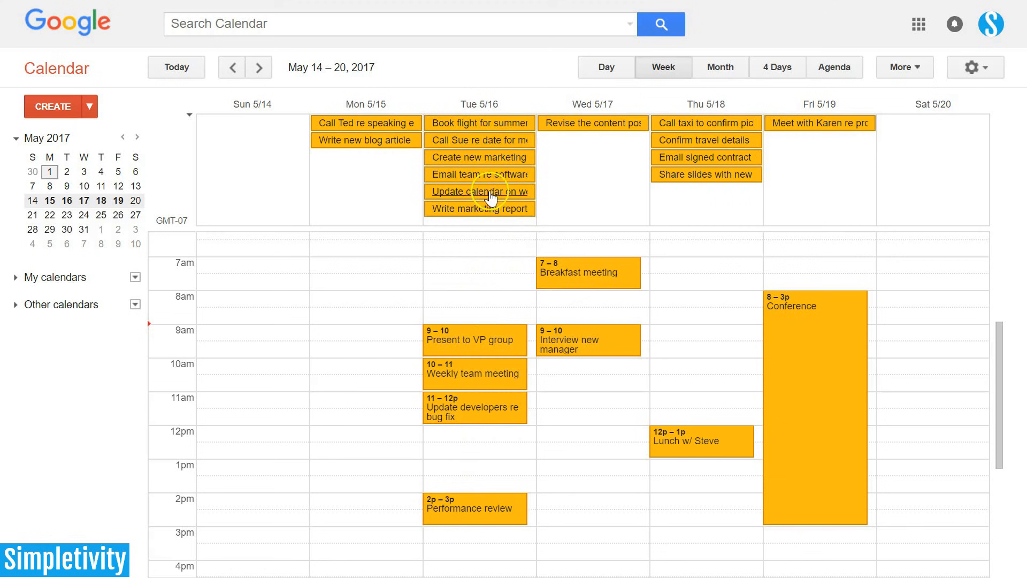
pyautogui.moveTo(687, 200)
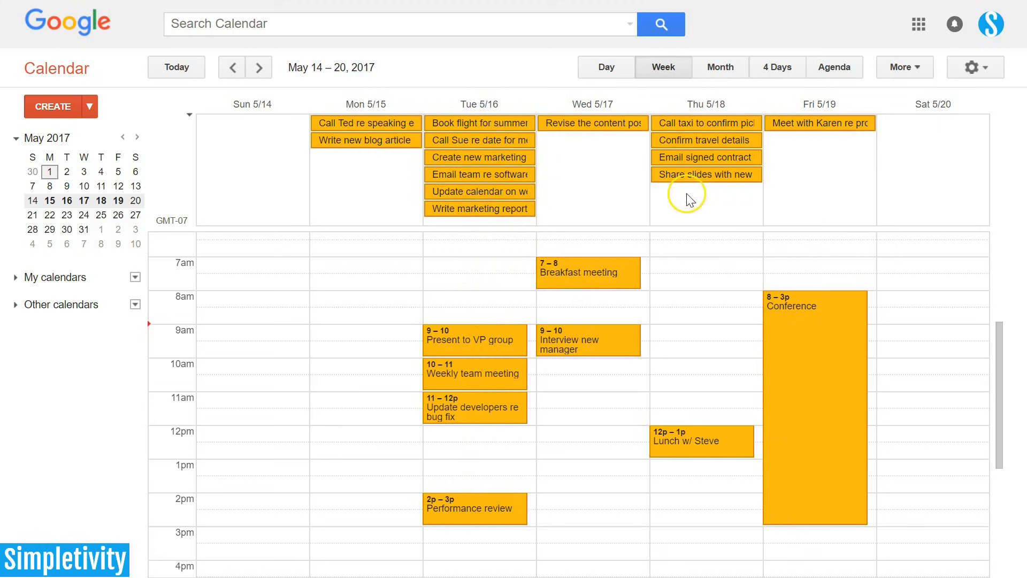
pyautogui.moveTo(832, 182)
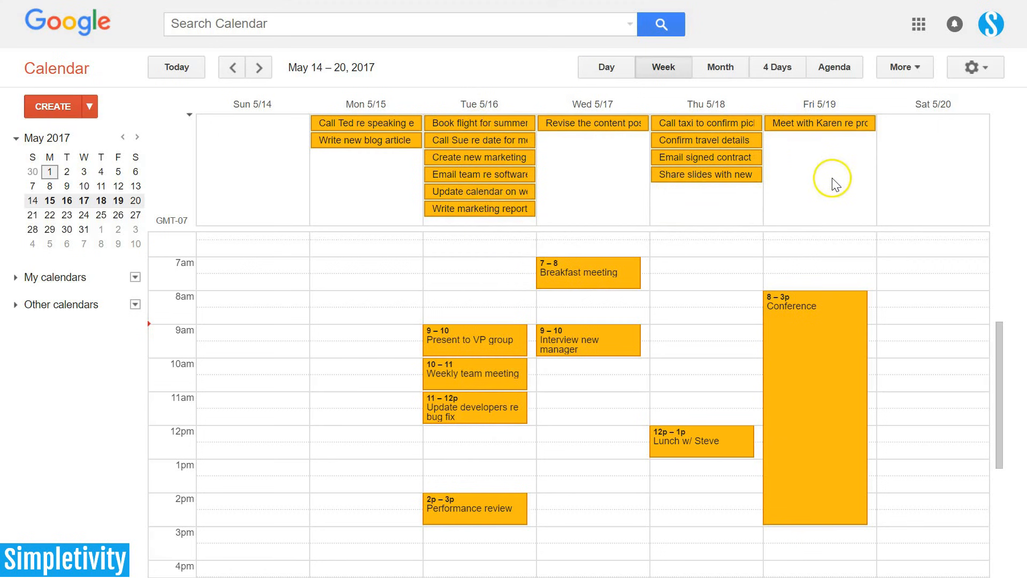
pyautogui.moveTo(608, 182)
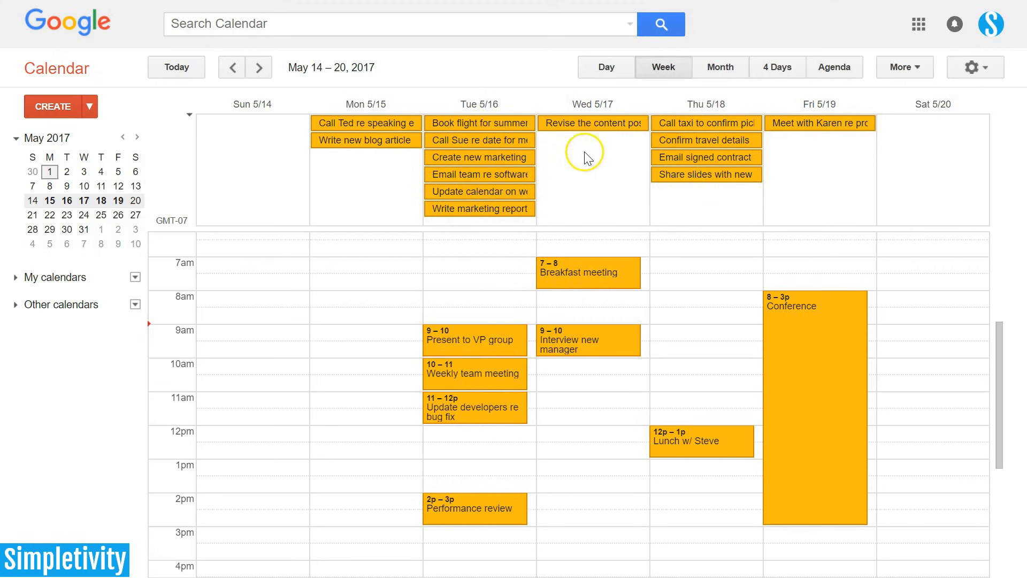
pyautogui.moveTo(602, 166)
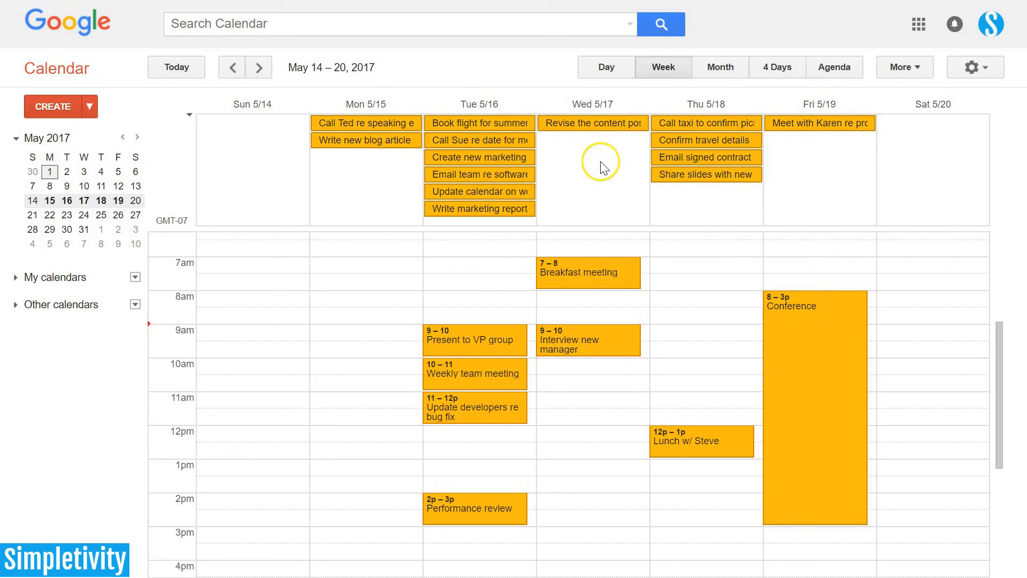
pyautogui.click(592, 151)
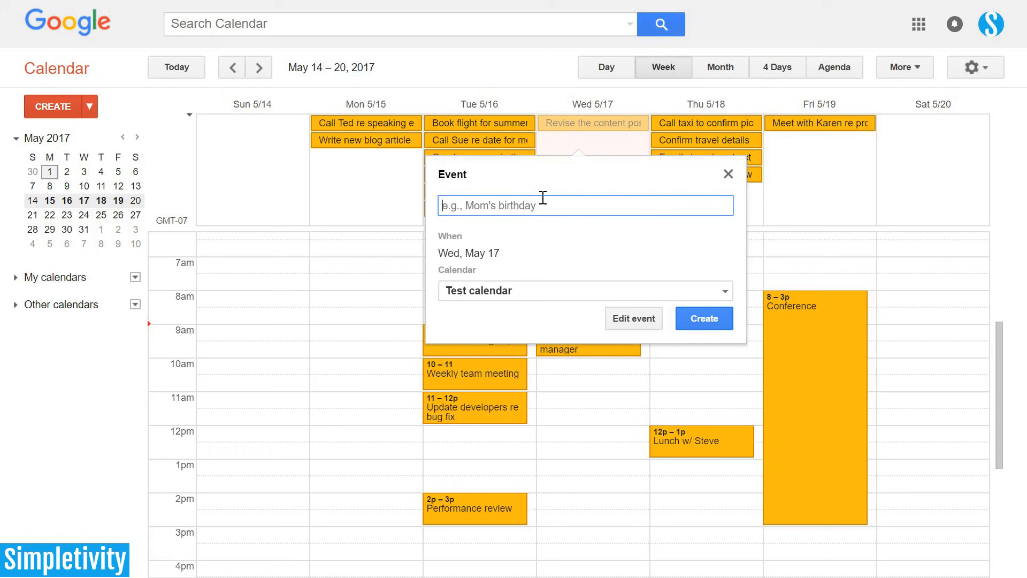
pyautogui.write('Email Ted re meeting')
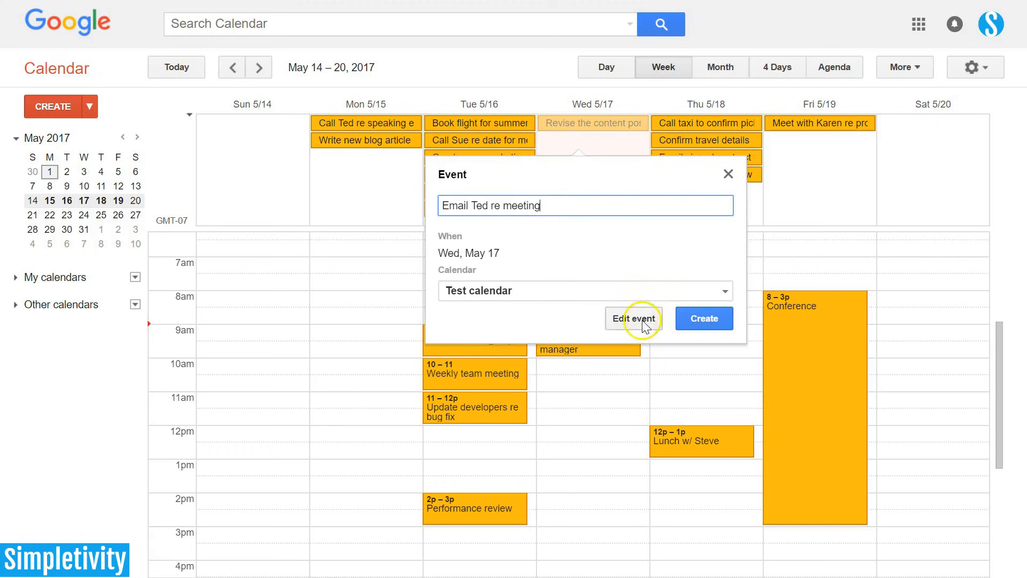
pyautogui.moveTo(665, 330)
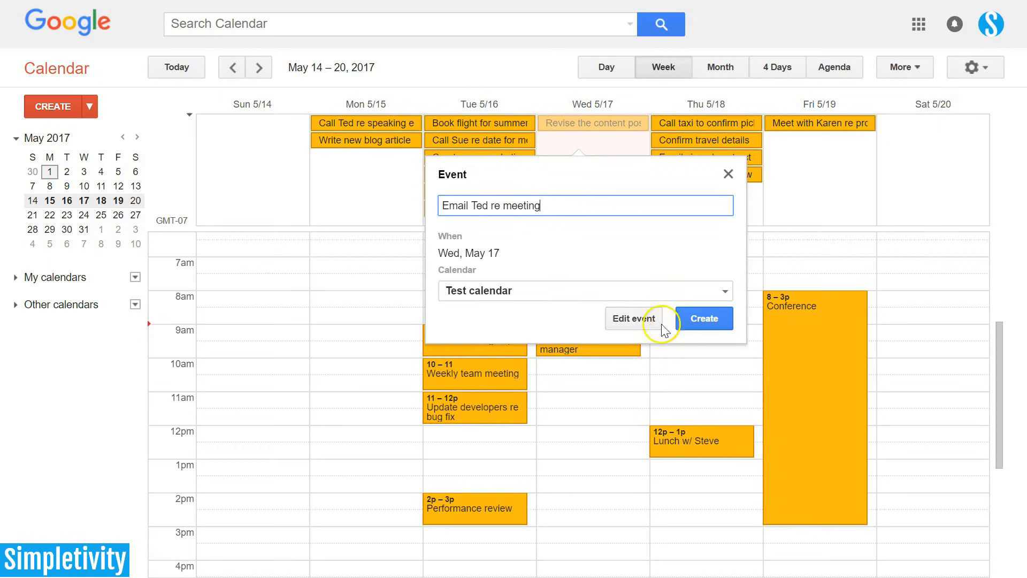
pyautogui.click(704, 319)
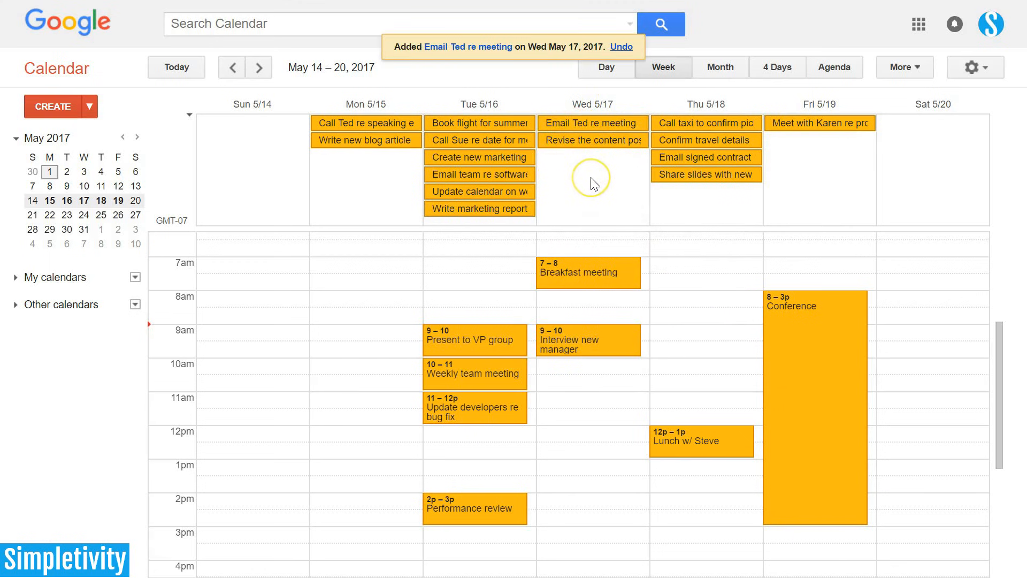
pyautogui.moveTo(599, 181)
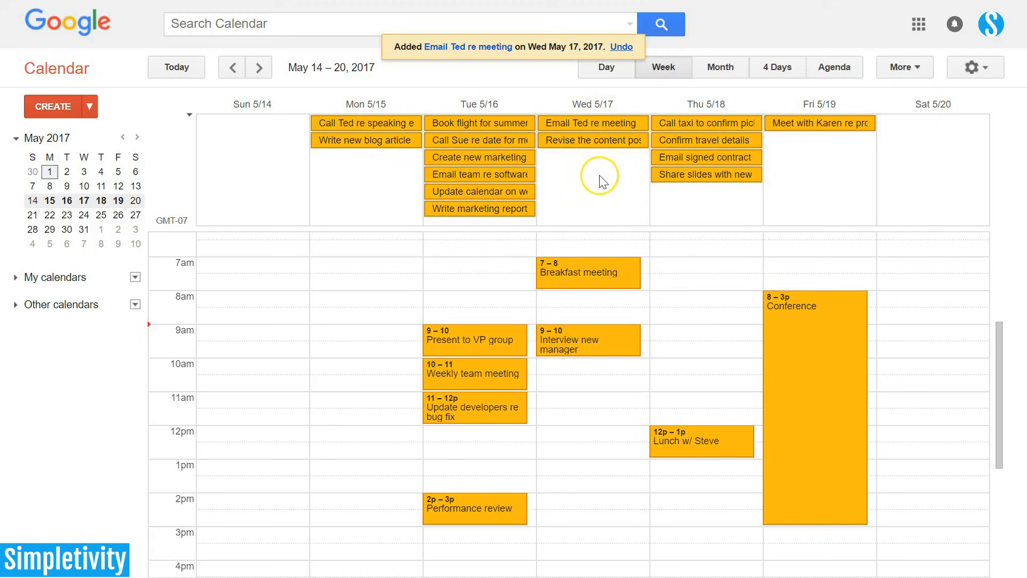
pyautogui.moveTo(397, 176)
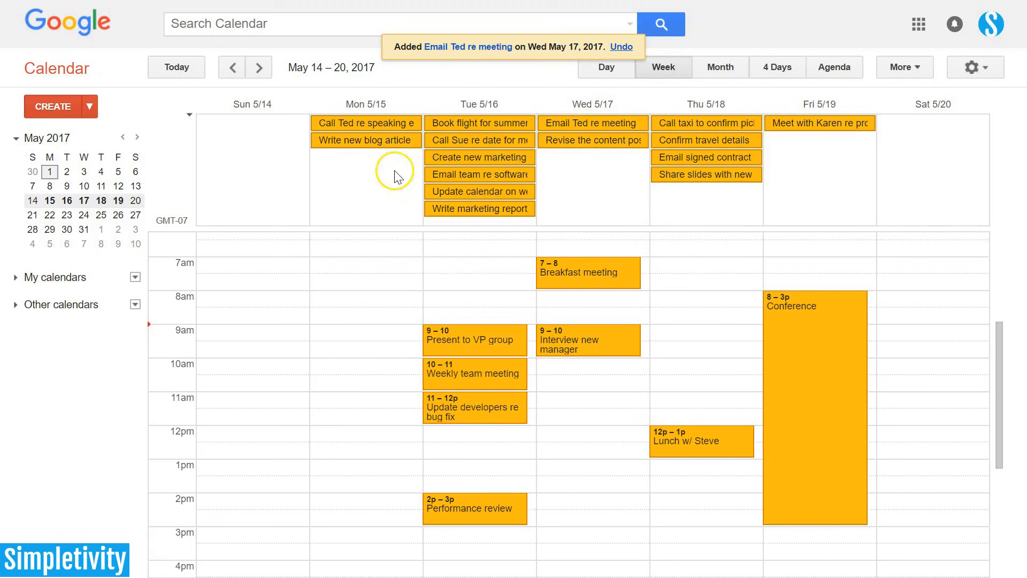
pyautogui.moveTo(569, 202)
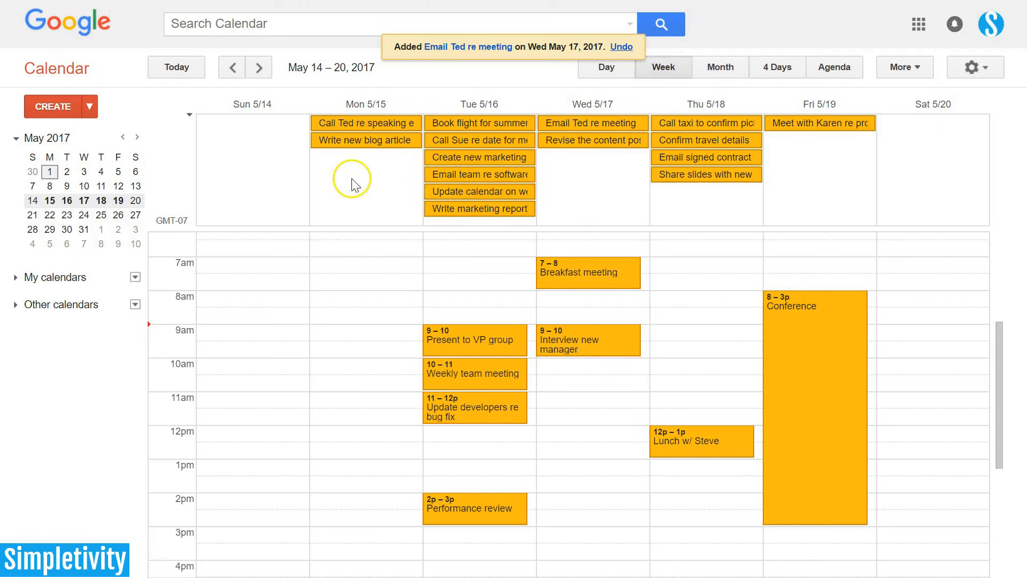
pyautogui.moveTo(363, 173)
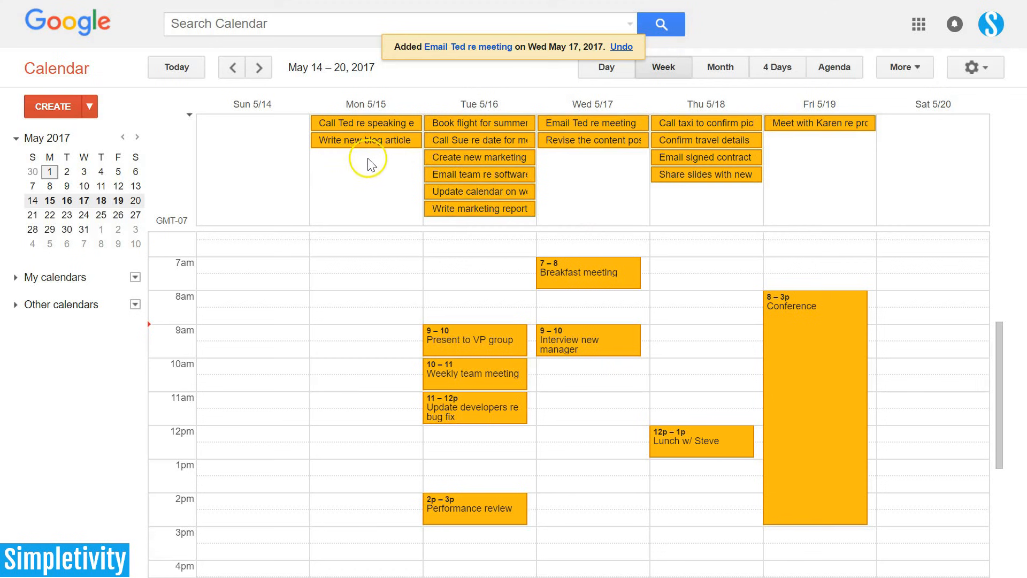
pyautogui.moveTo(362, 196)
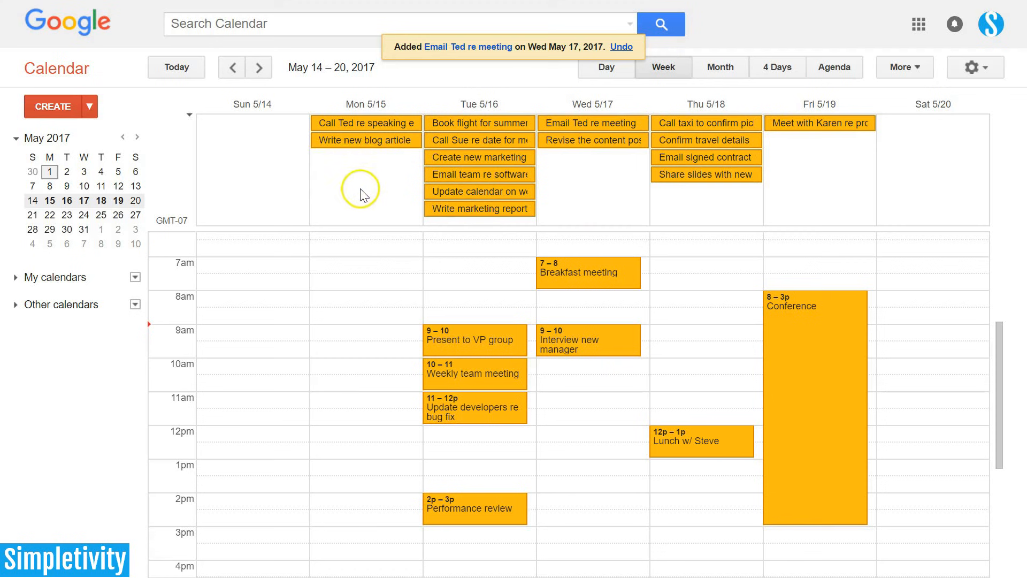
pyautogui.moveTo(379, 190)
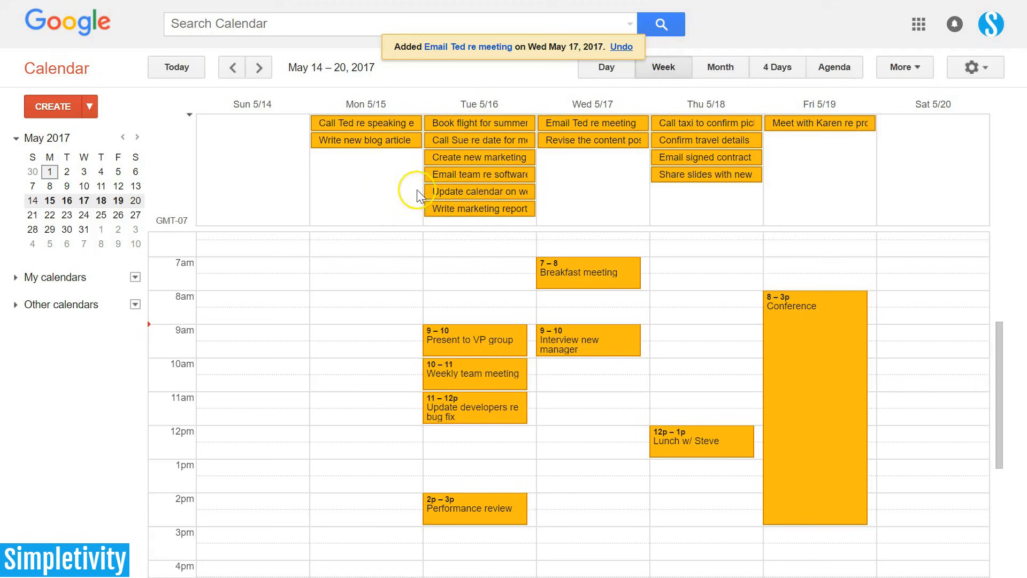
pyautogui.moveTo(584, 181)
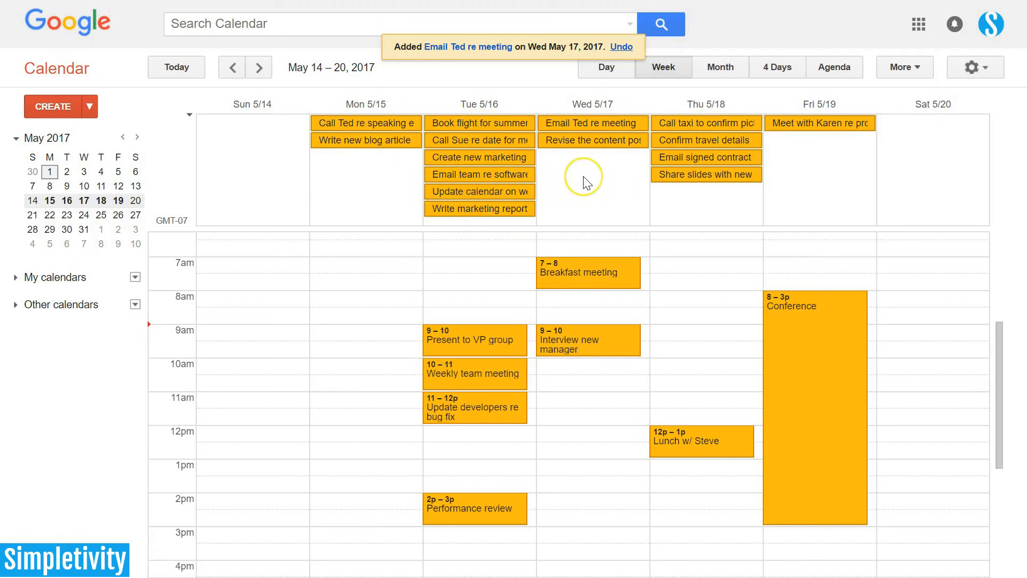
pyautogui.moveTo(529, 206)
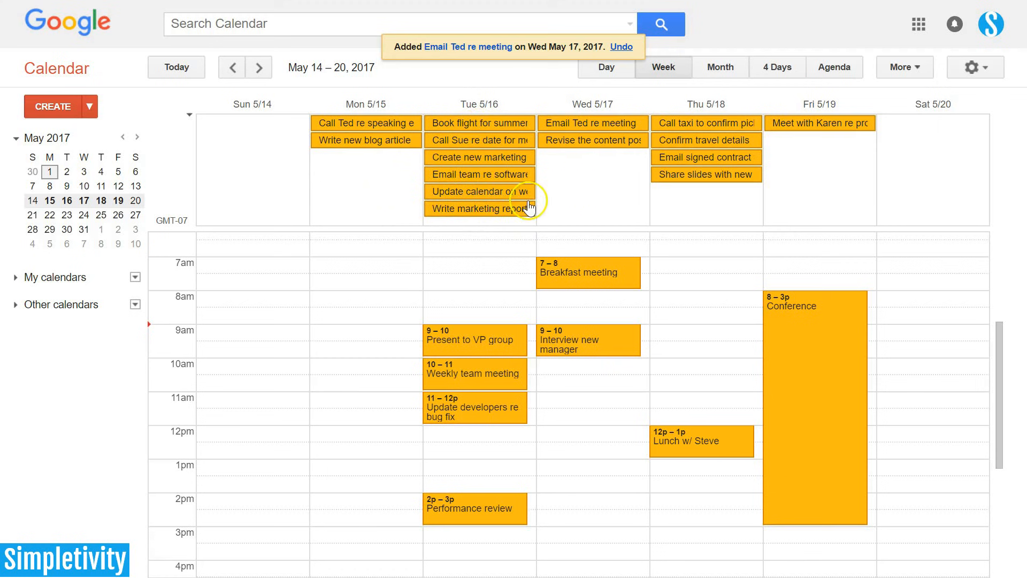
pyautogui.moveTo(484, 208)
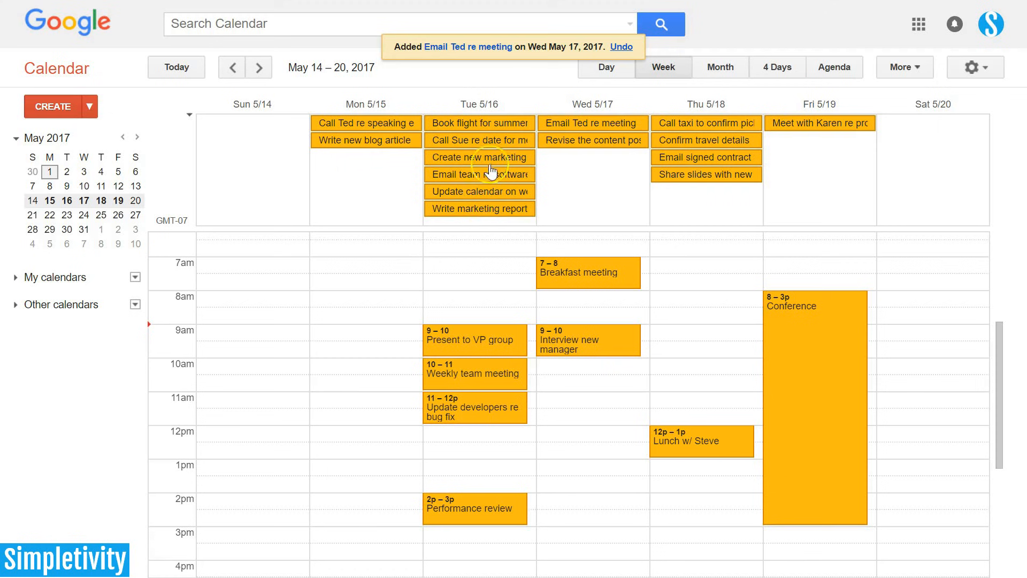
pyautogui.moveTo(484, 125)
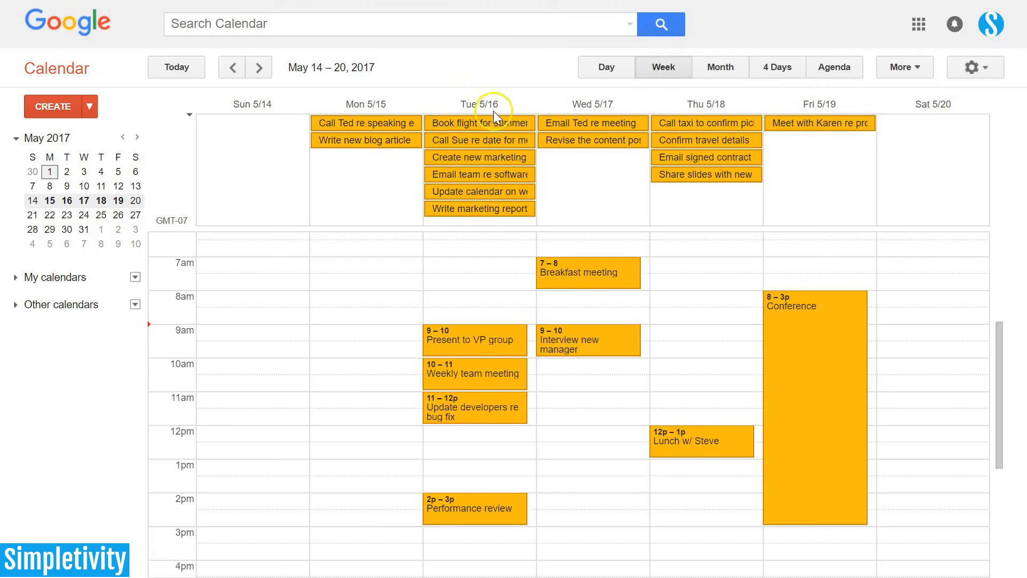
pyautogui.moveTo(519, 208)
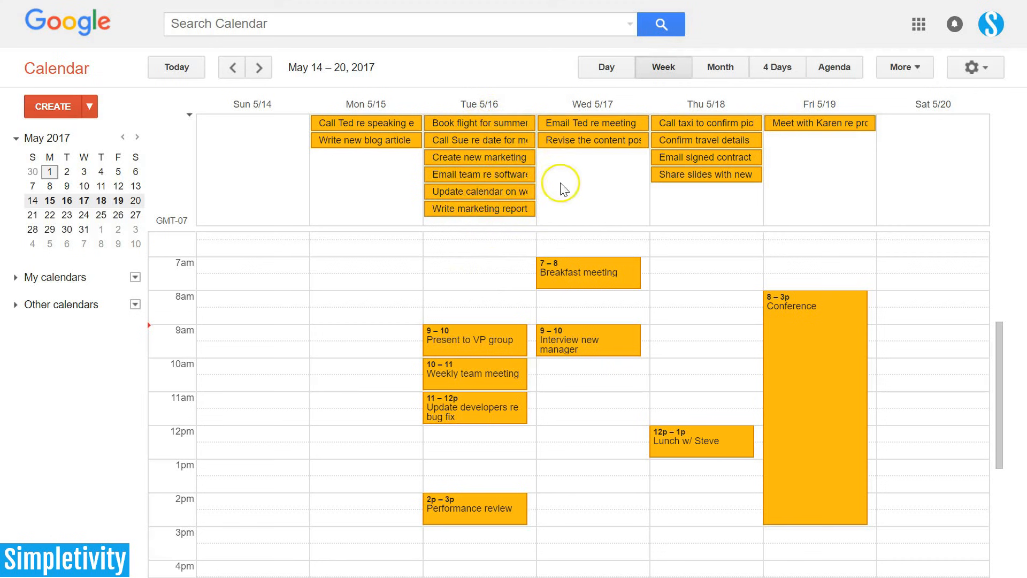
pyautogui.moveTo(478, 177)
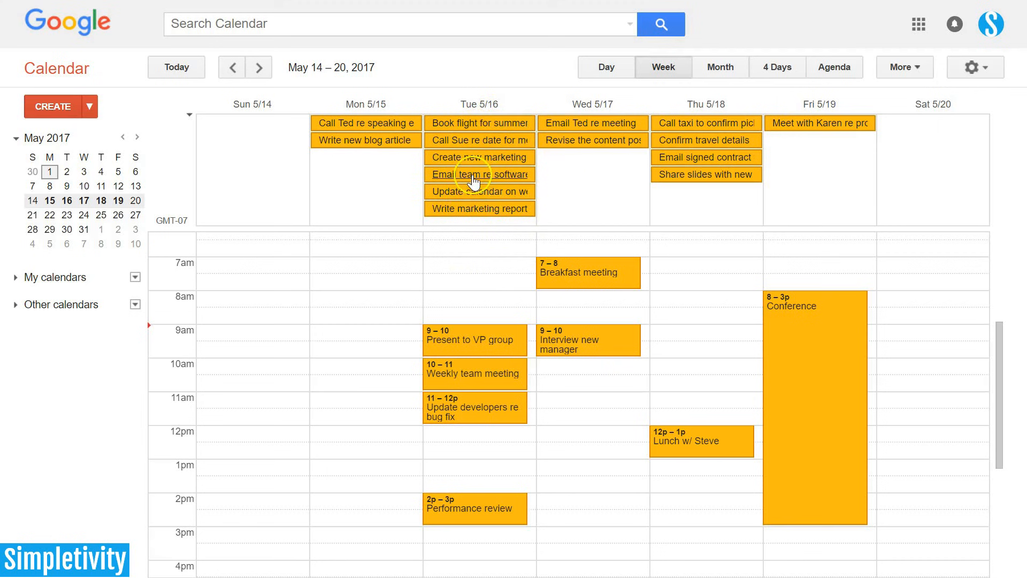
pyautogui.moveTo(525, 155)
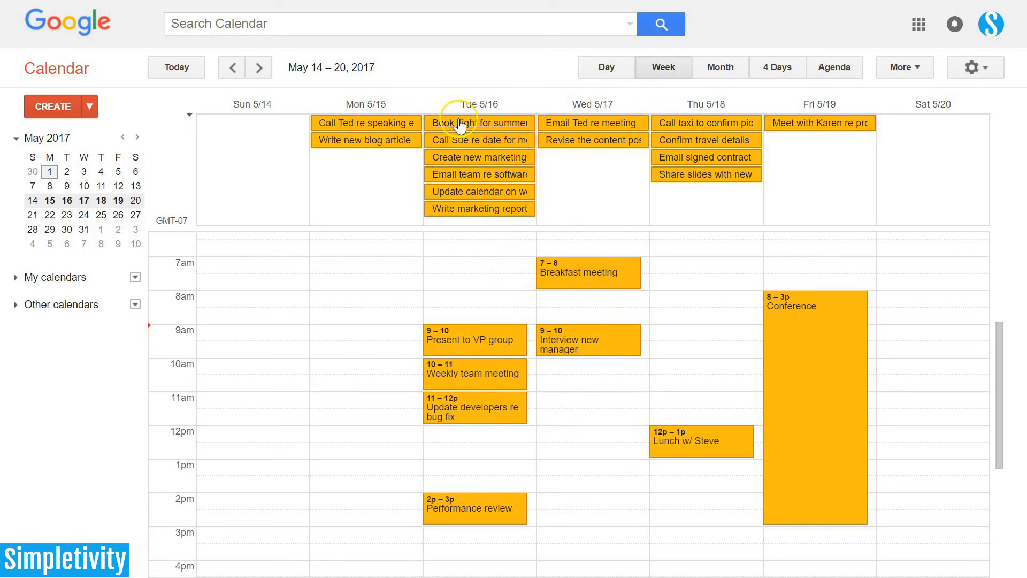
pyautogui.moveTo(473, 217)
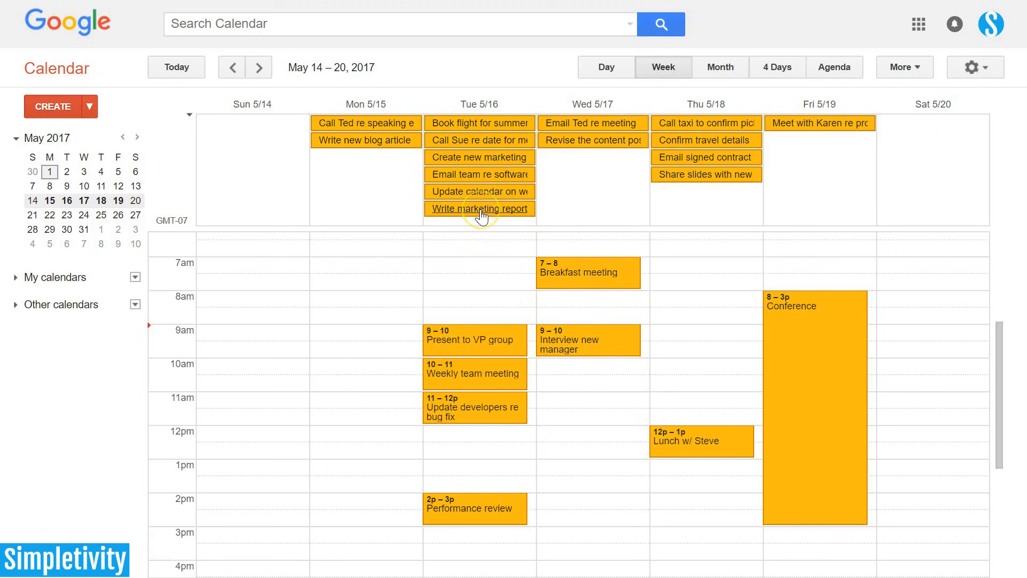
# - Move 'Write marketing report' from Tuesday 5/16 to Wednesday 5/17
pyautogui.moveTo(481, 208); pyautogui.dragTo(593, 219)
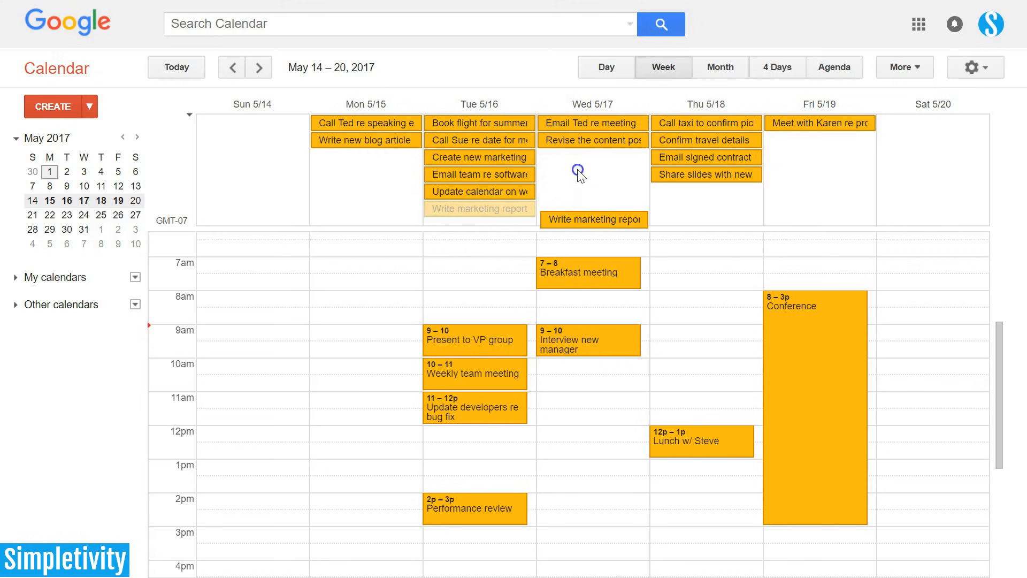
pyautogui.moveTo(479, 208); pyautogui.dragTo(593, 158)
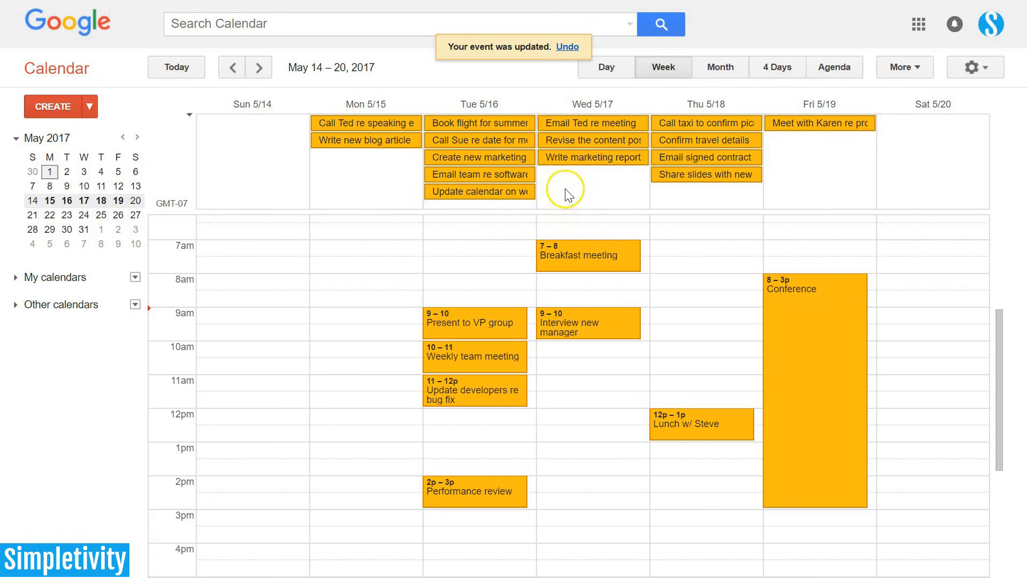
pyautogui.moveTo(589, 183)
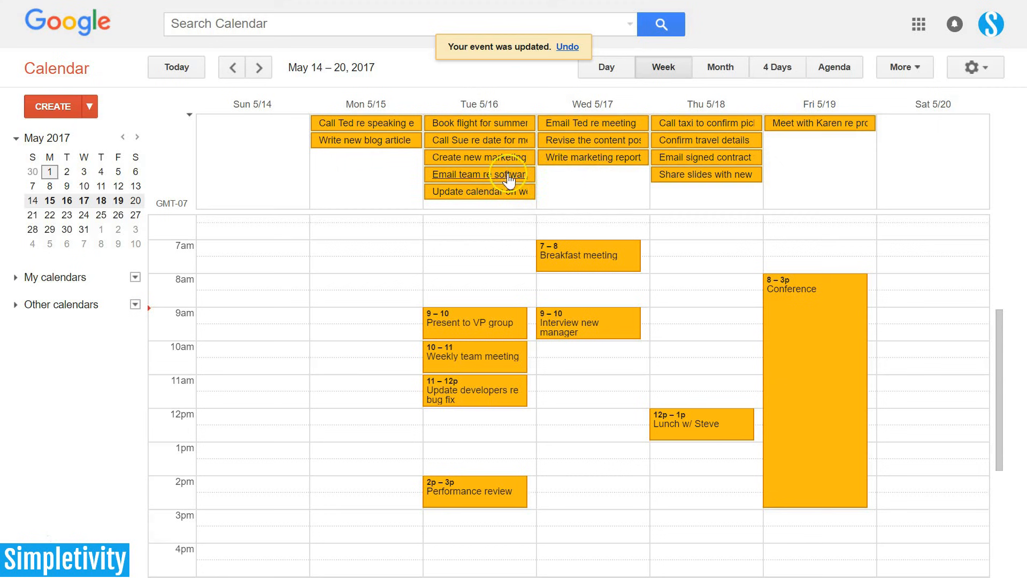
pyautogui.moveTo(557, 360)
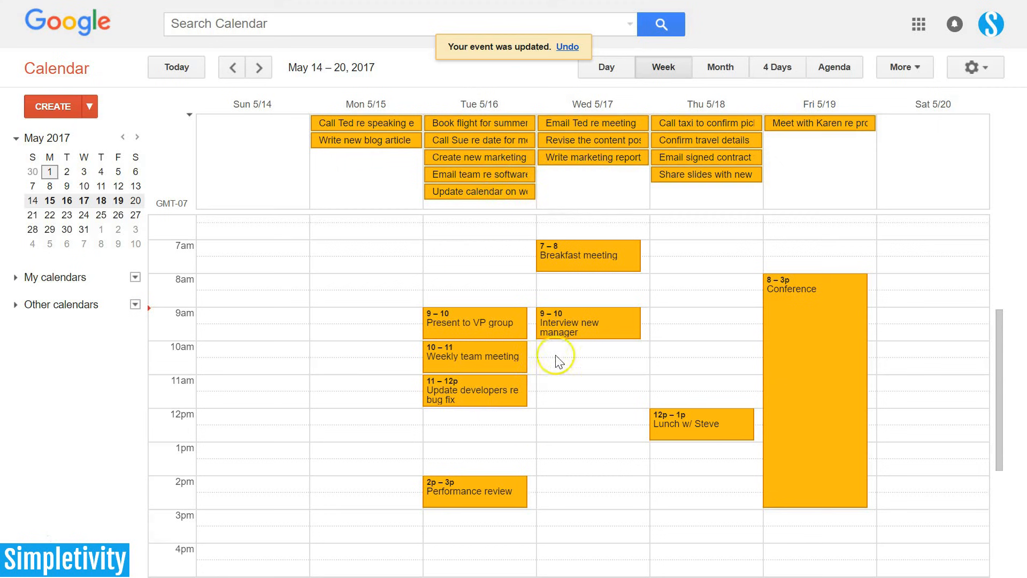
pyautogui.moveTo(508, 248)
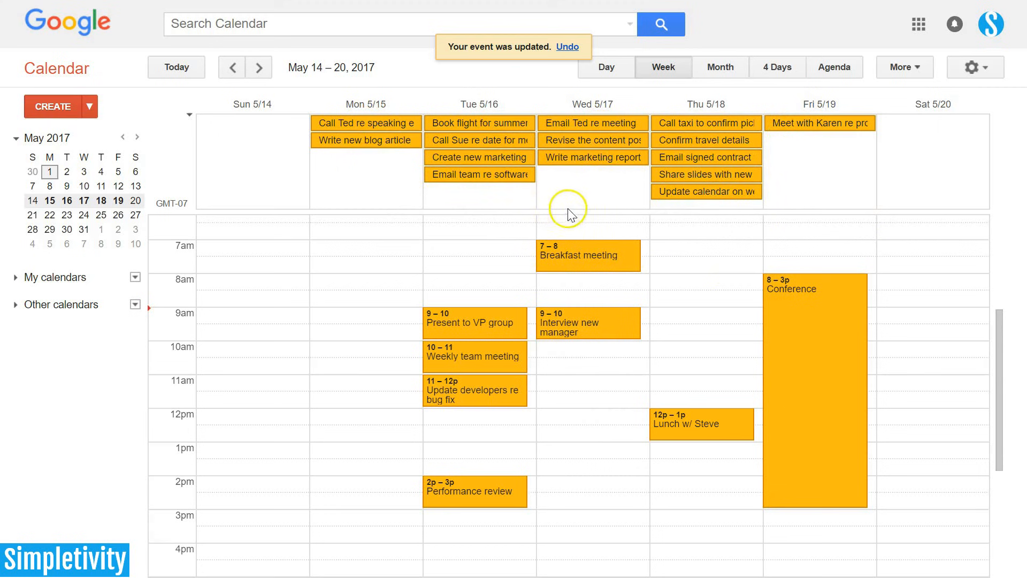
pyautogui.moveTo(478, 191)
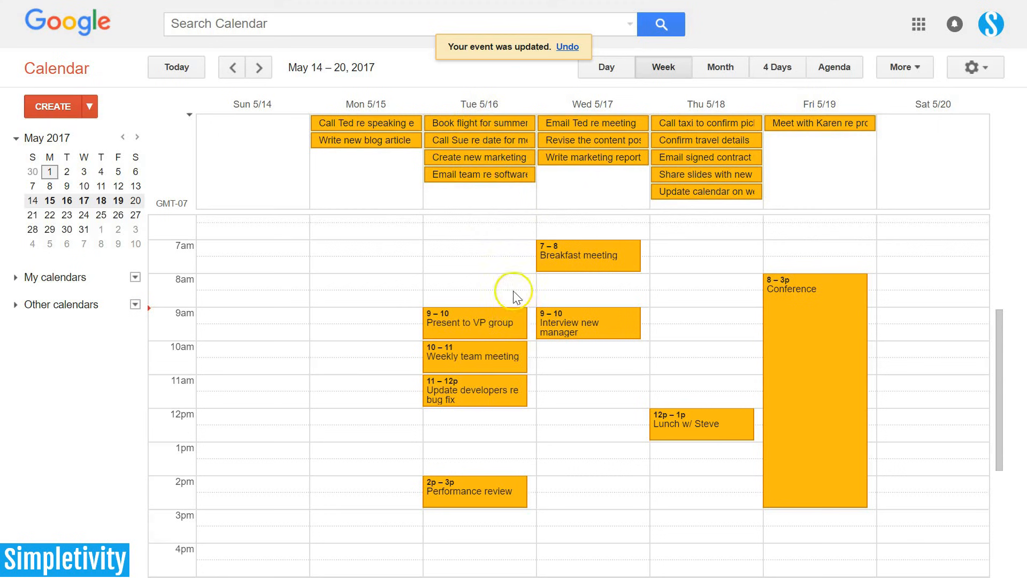
pyautogui.moveTo(663, 379)
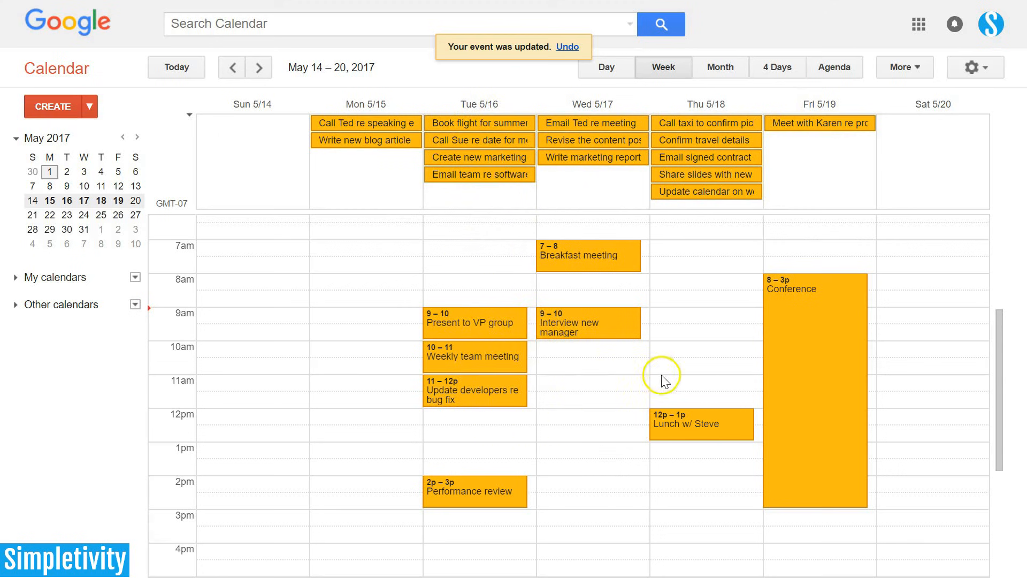
pyautogui.moveTo(494, 201)
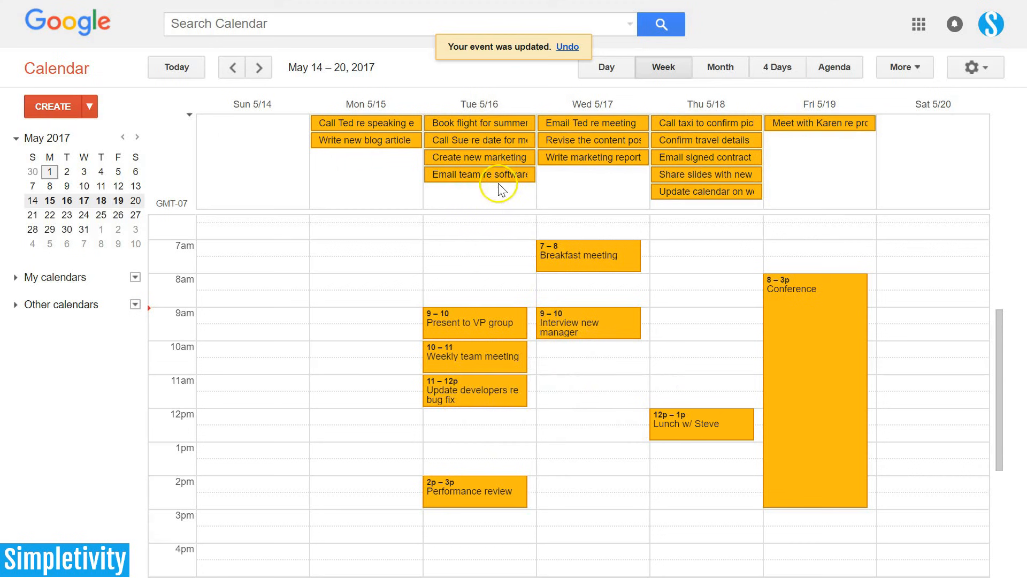
pyautogui.moveTo(481, 207)
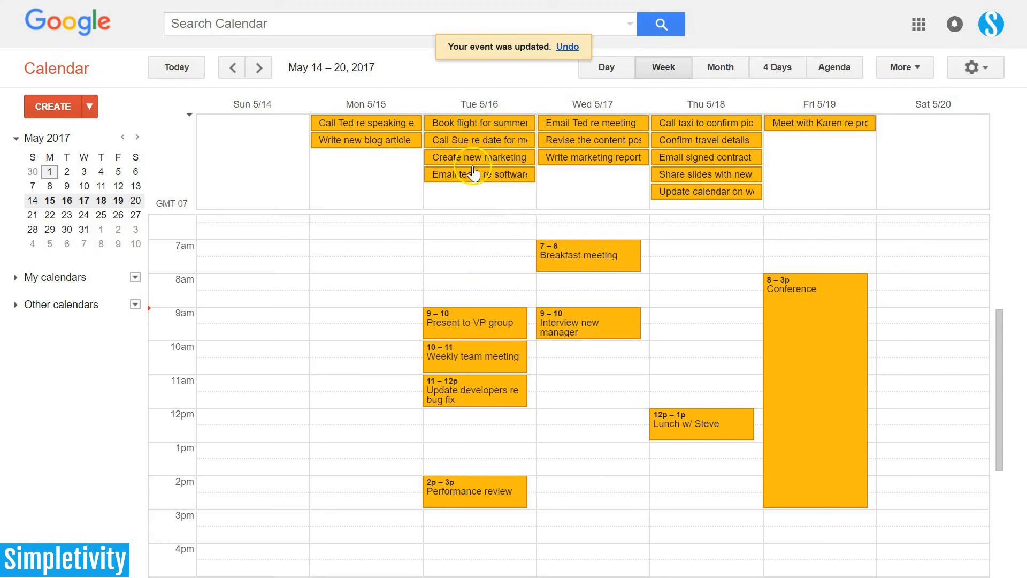
pyautogui.moveTo(477, 194)
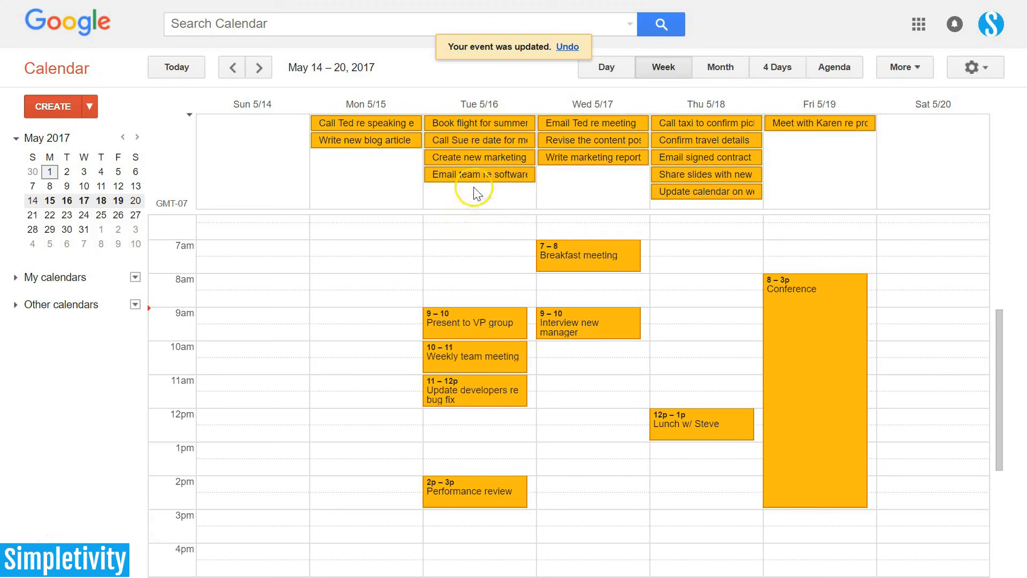
pyautogui.moveTo(500, 192)
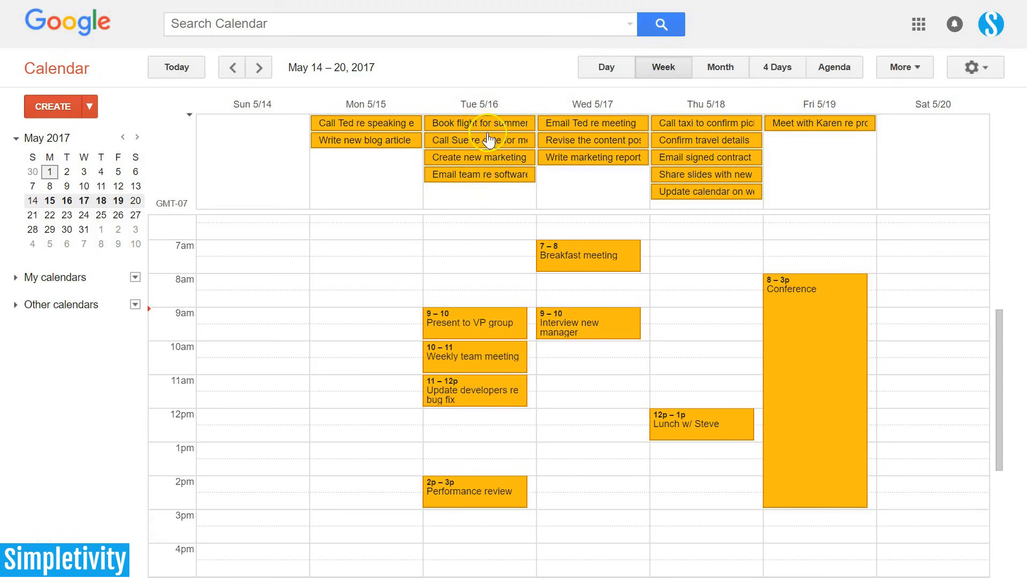
pyautogui.moveTo(483, 254)
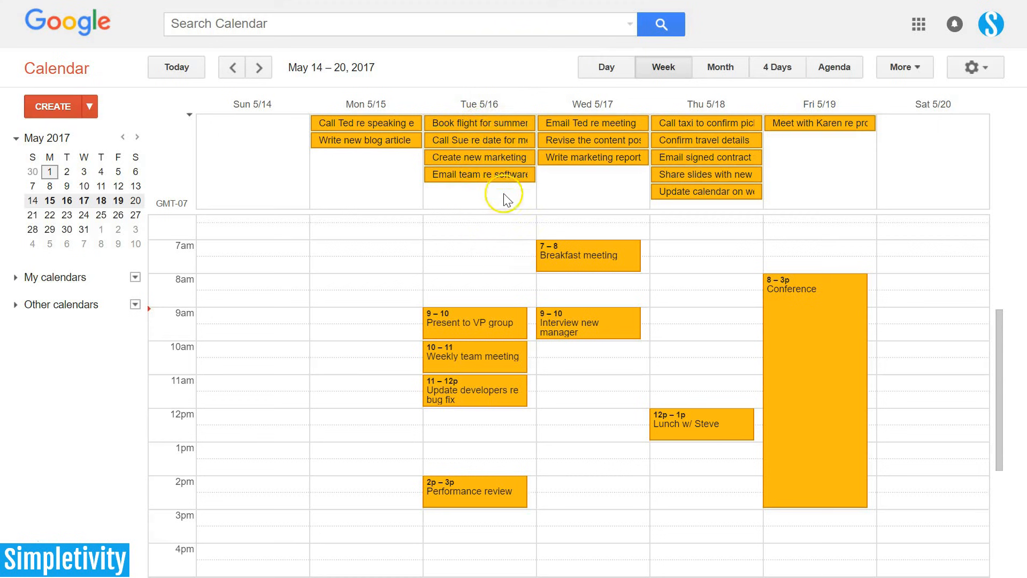
pyautogui.moveTo(367, 234)
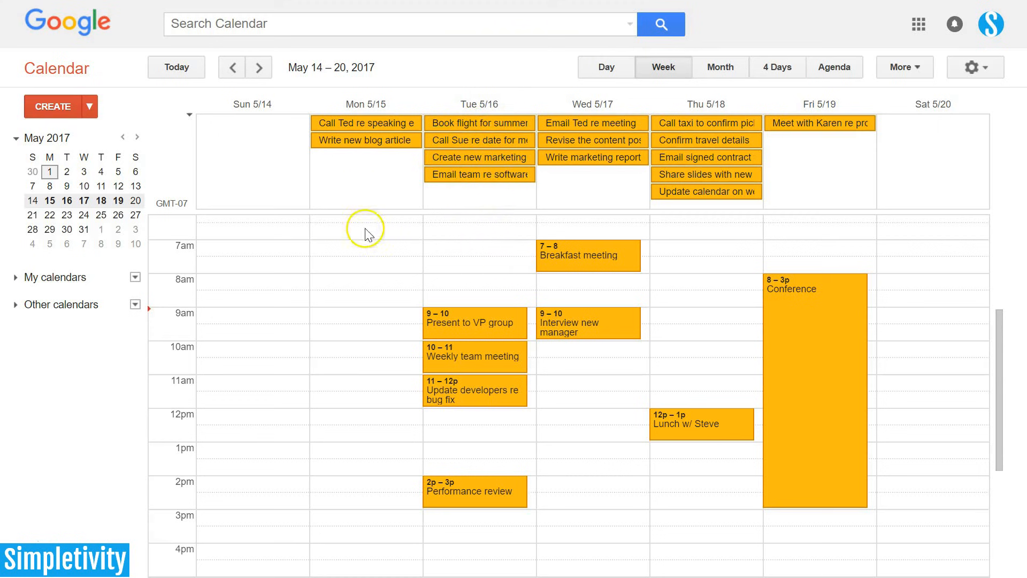
pyautogui.moveTo(494, 200)
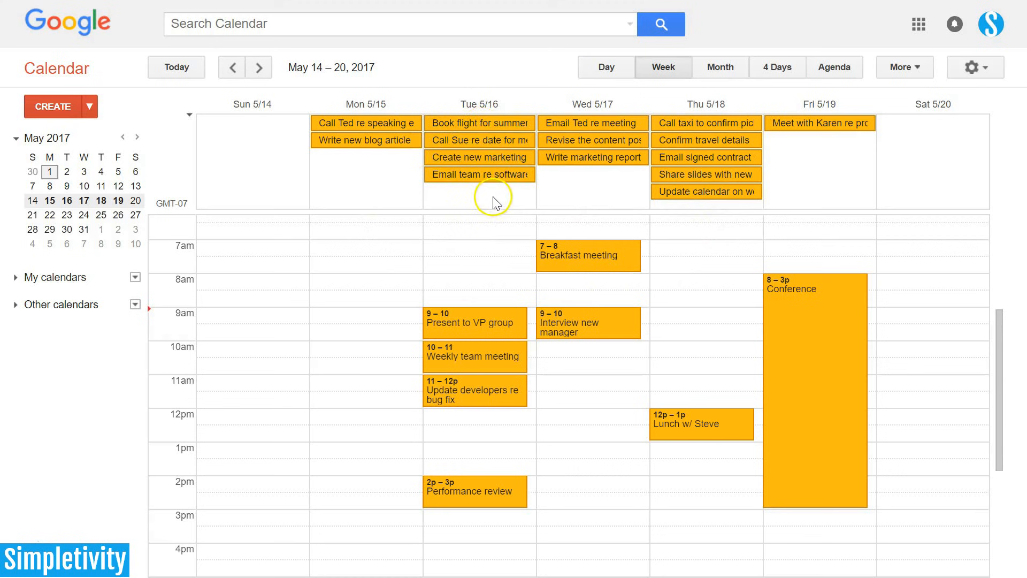
pyautogui.moveTo(572, 195)
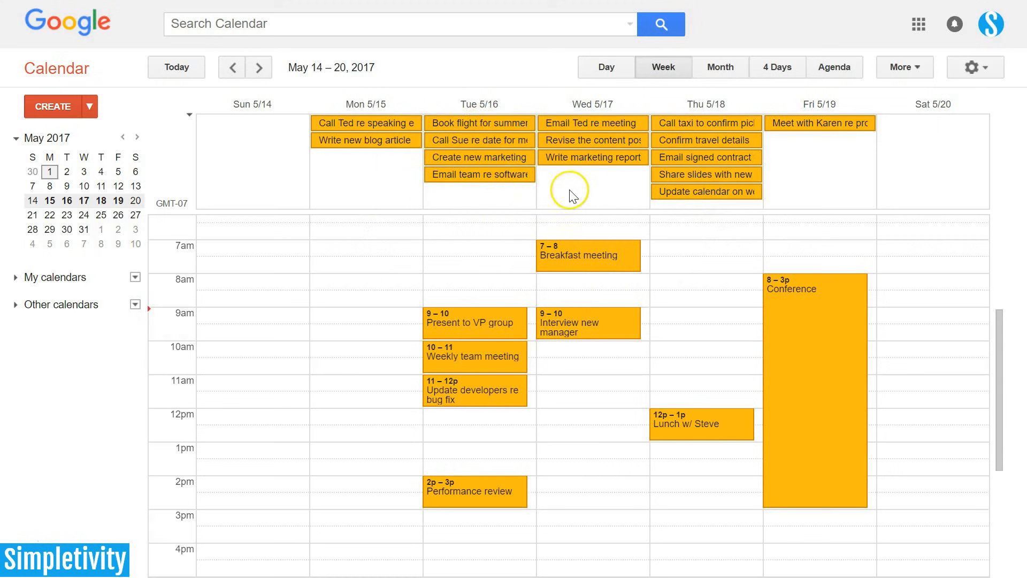
pyautogui.moveTo(666, 267)
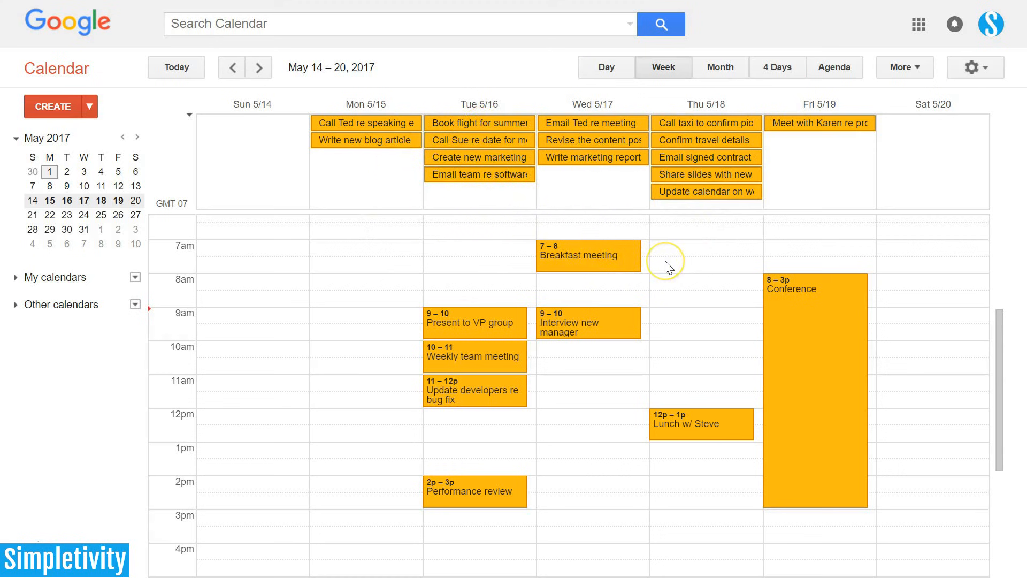
pyautogui.moveTo(806, 228)
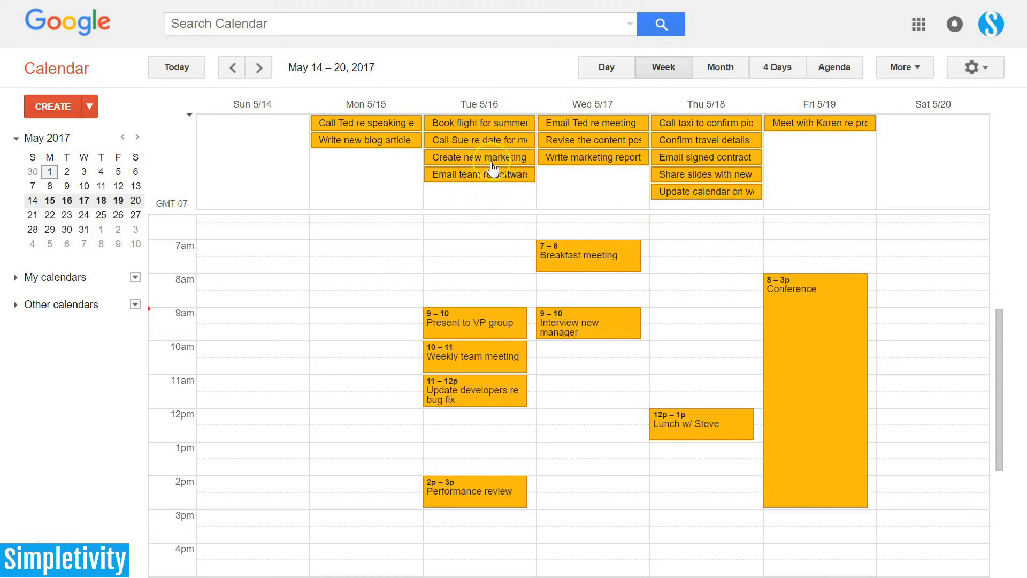
pyautogui.moveTo(459, 193)
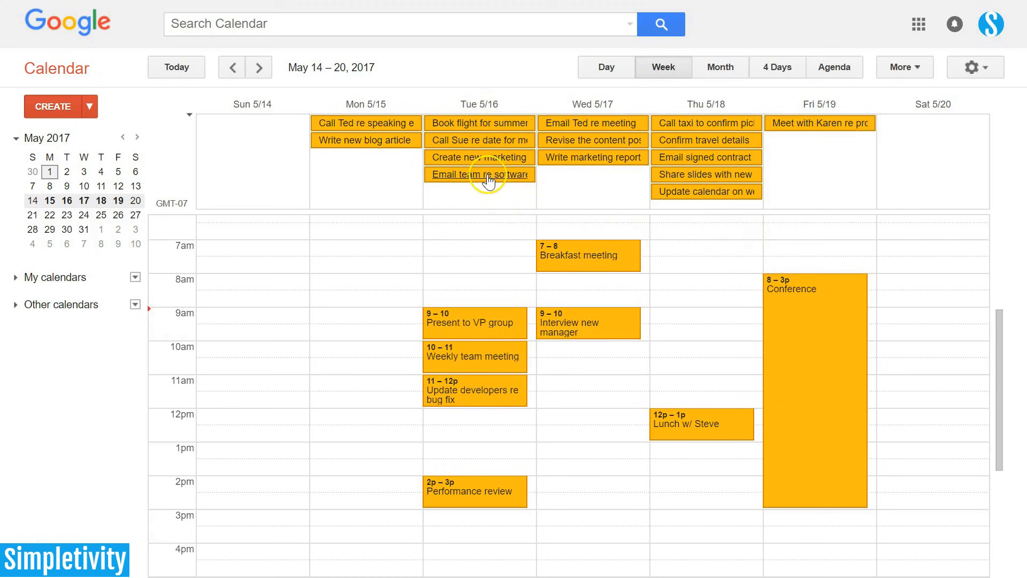
pyautogui.moveTo(511, 183)
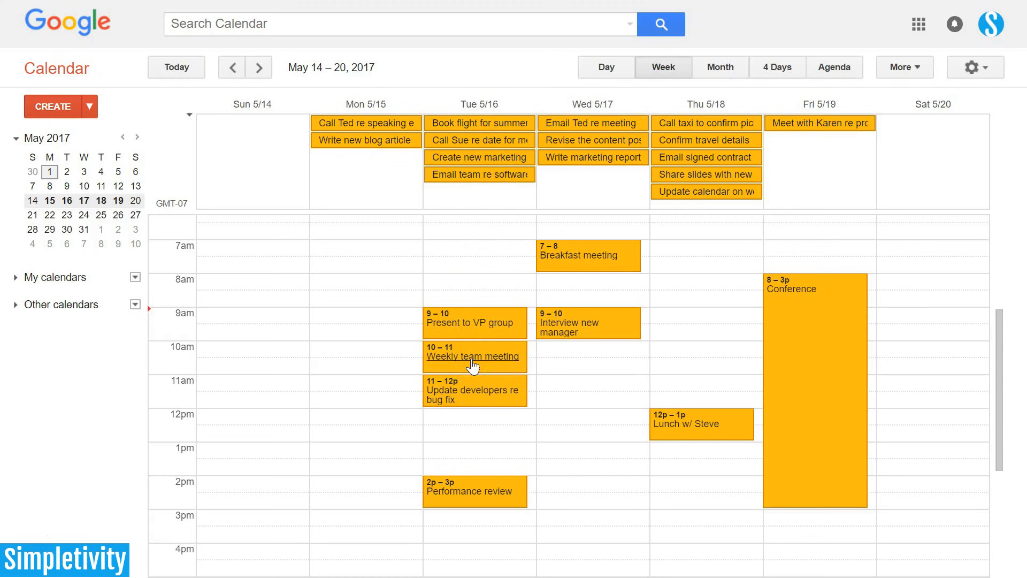
pyautogui.click(506, 175)
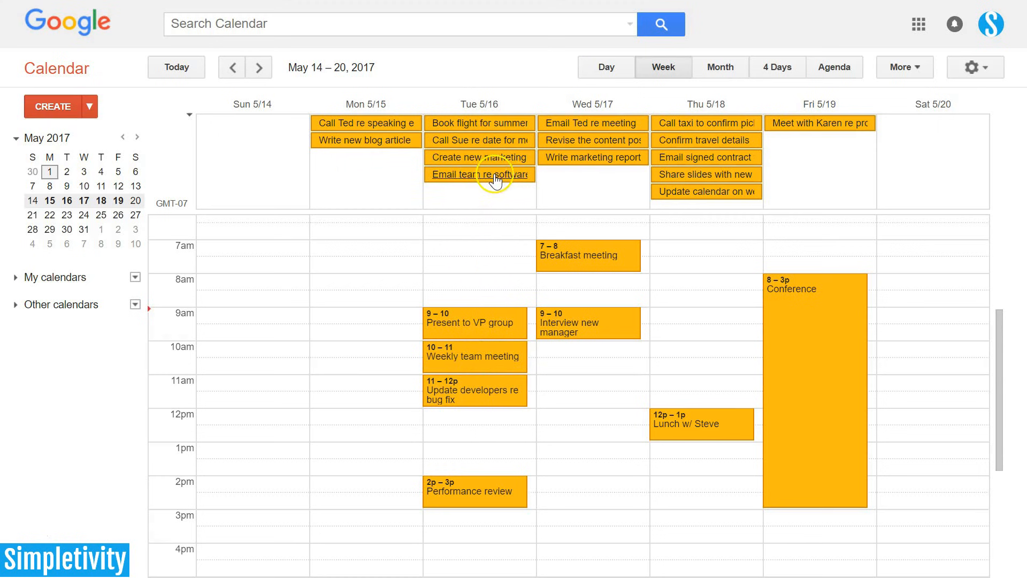
pyautogui.moveTo(477, 362)
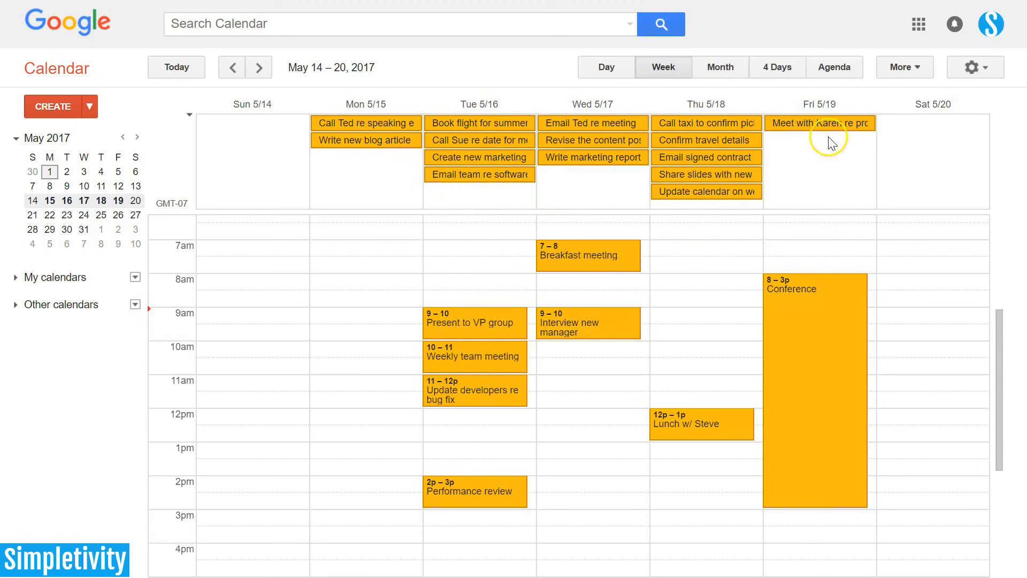
pyautogui.moveTo(791, 328)
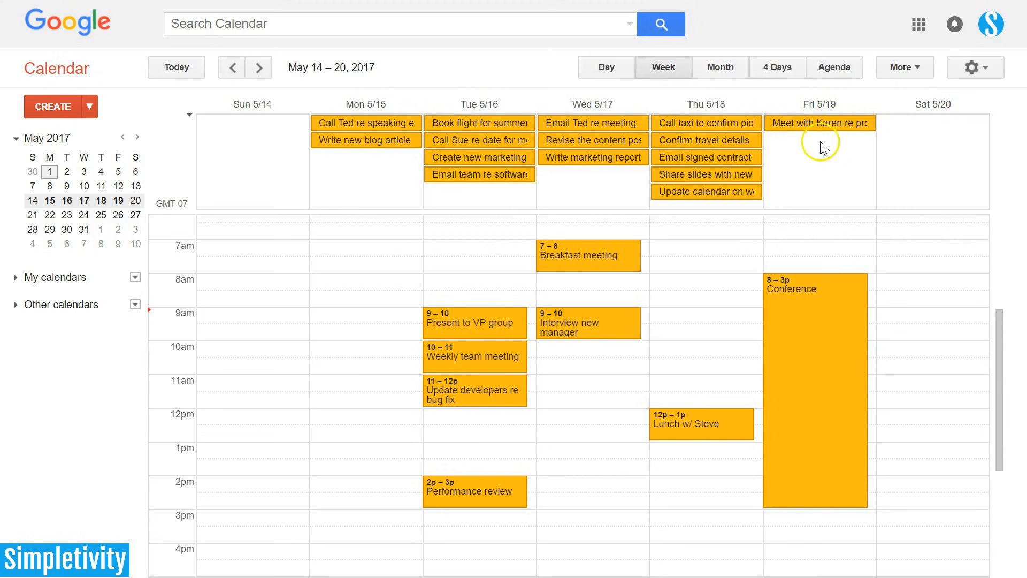
pyautogui.moveTo(823, 254)
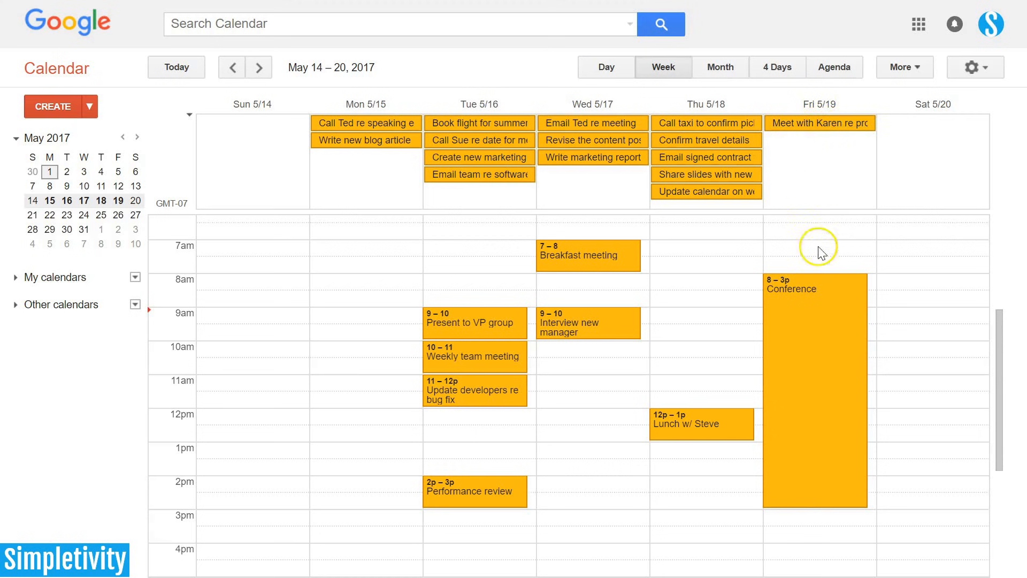
pyautogui.moveTo(797, 290)
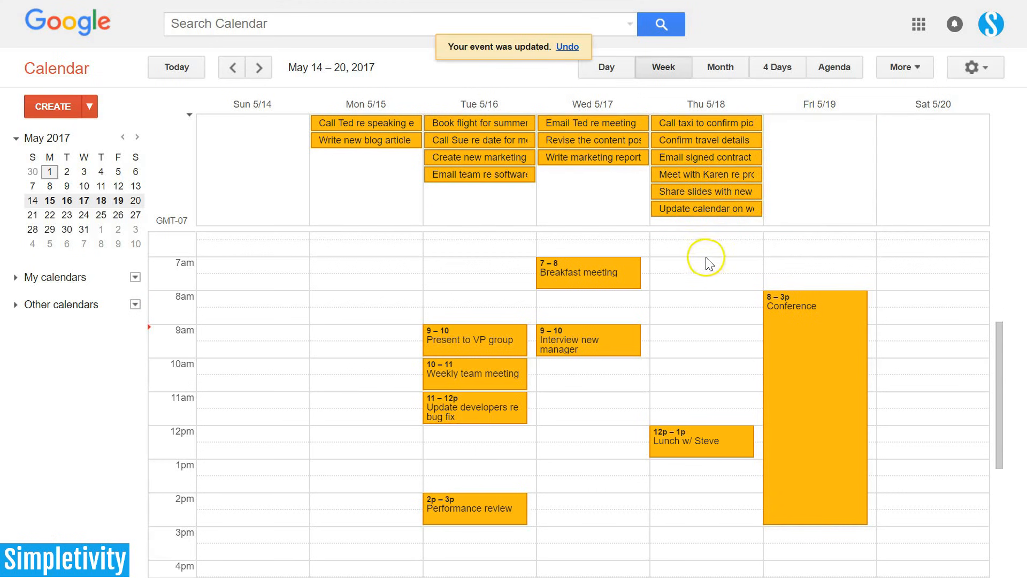
pyautogui.moveTo(706, 175)
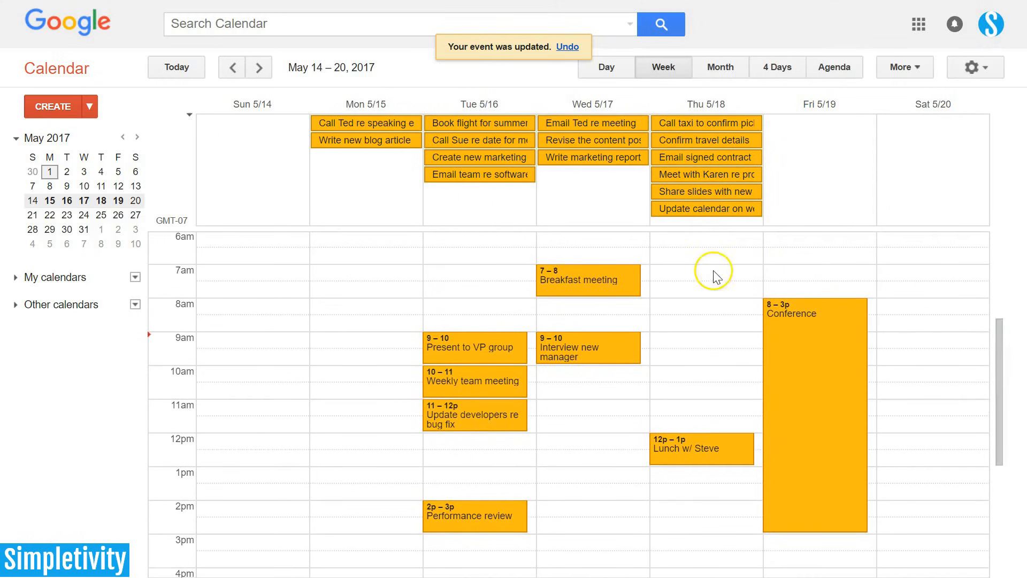
pyautogui.moveTo(462, 152)
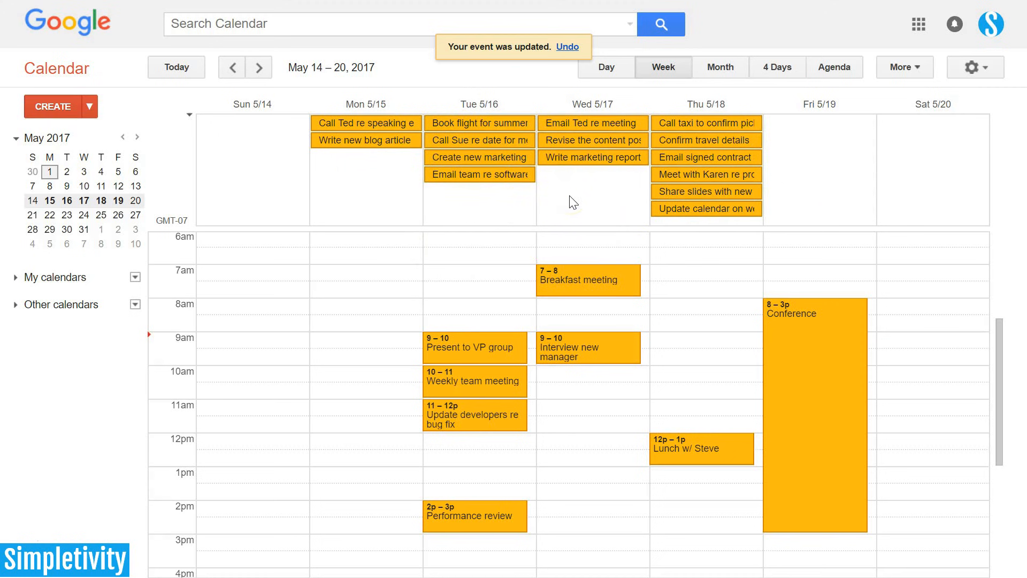
pyautogui.moveTo(615, 260)
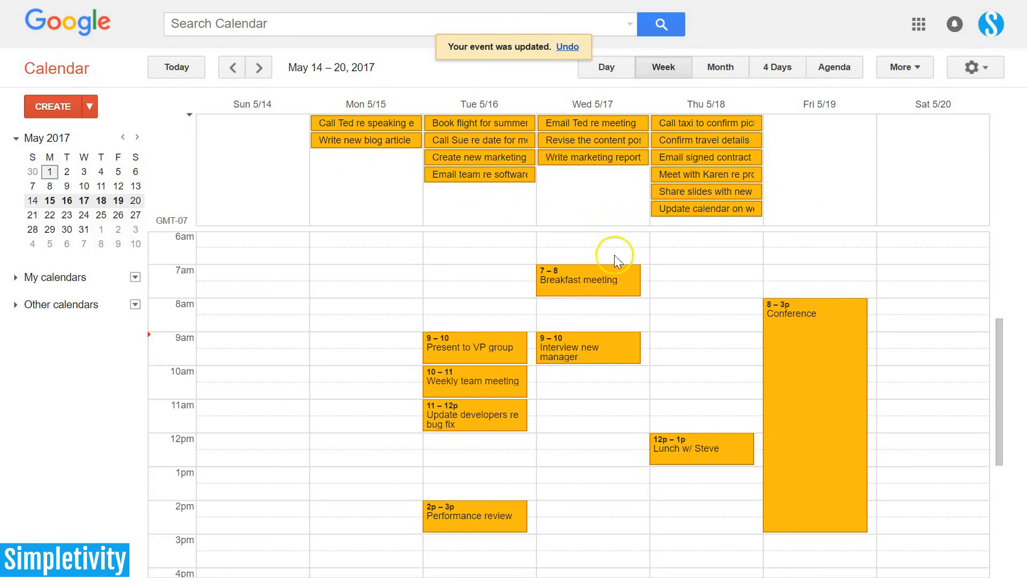
pyautogui.moveTo(663, 319)
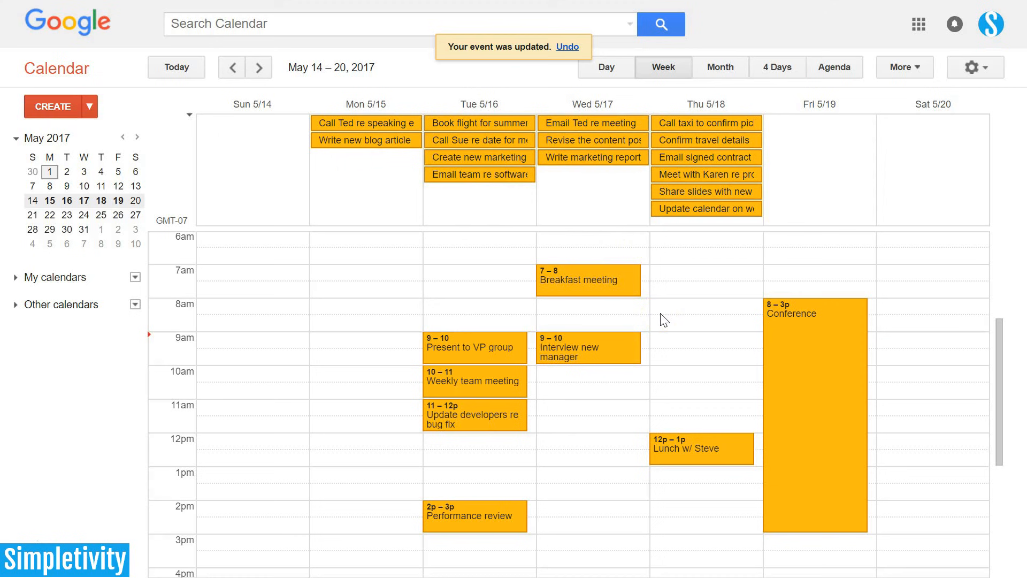
pyautogui.moveTo(706, 373)
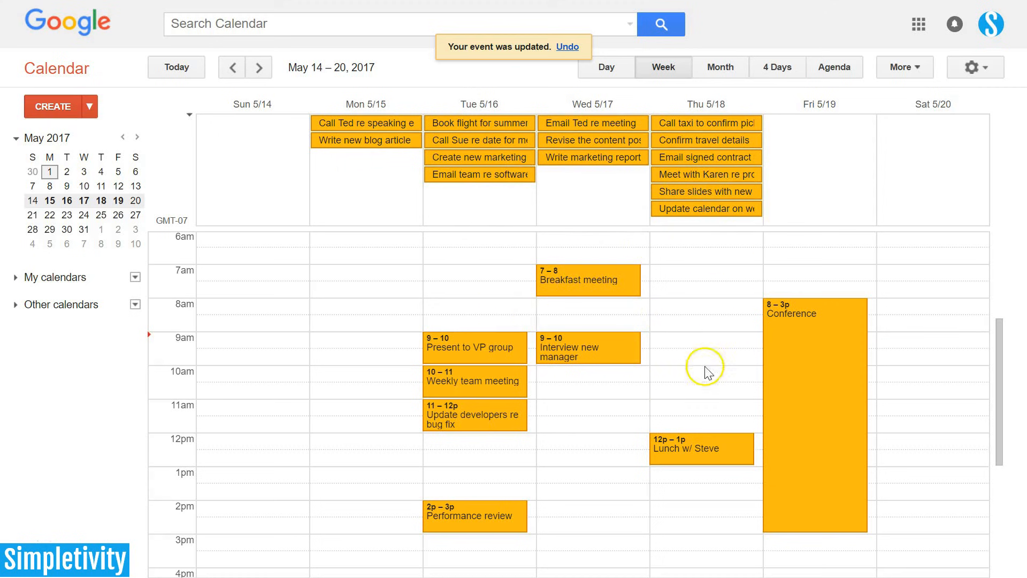